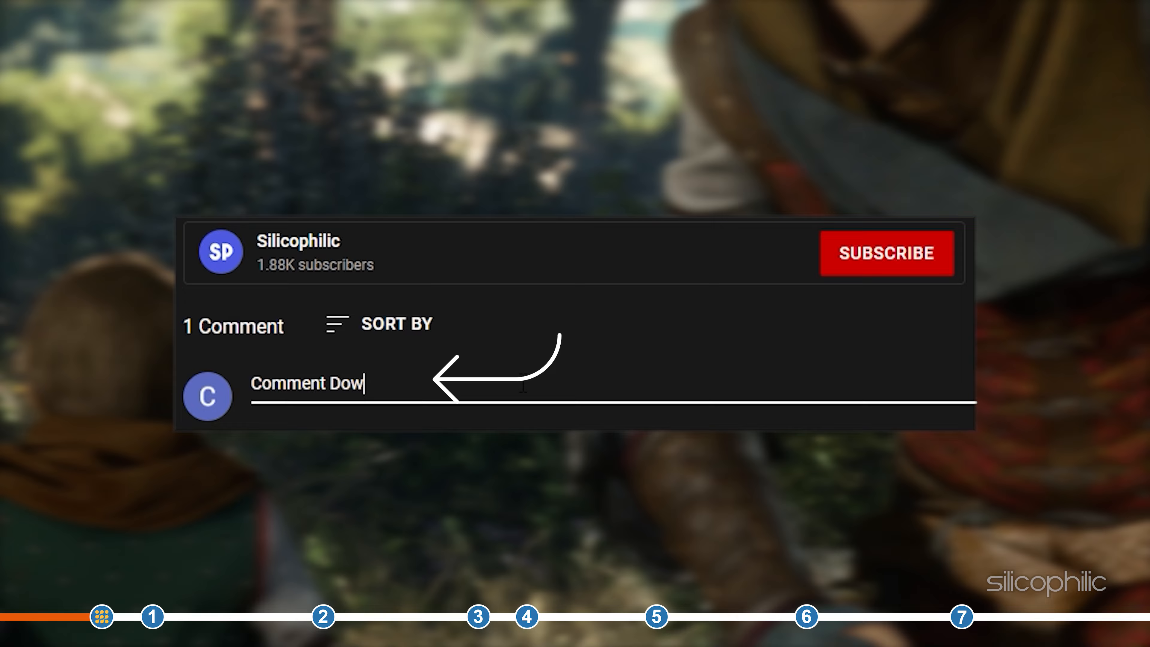
Search Windows for 'sound settings' and open the Sound settings page
{"action": "type", "text": "n Below"}
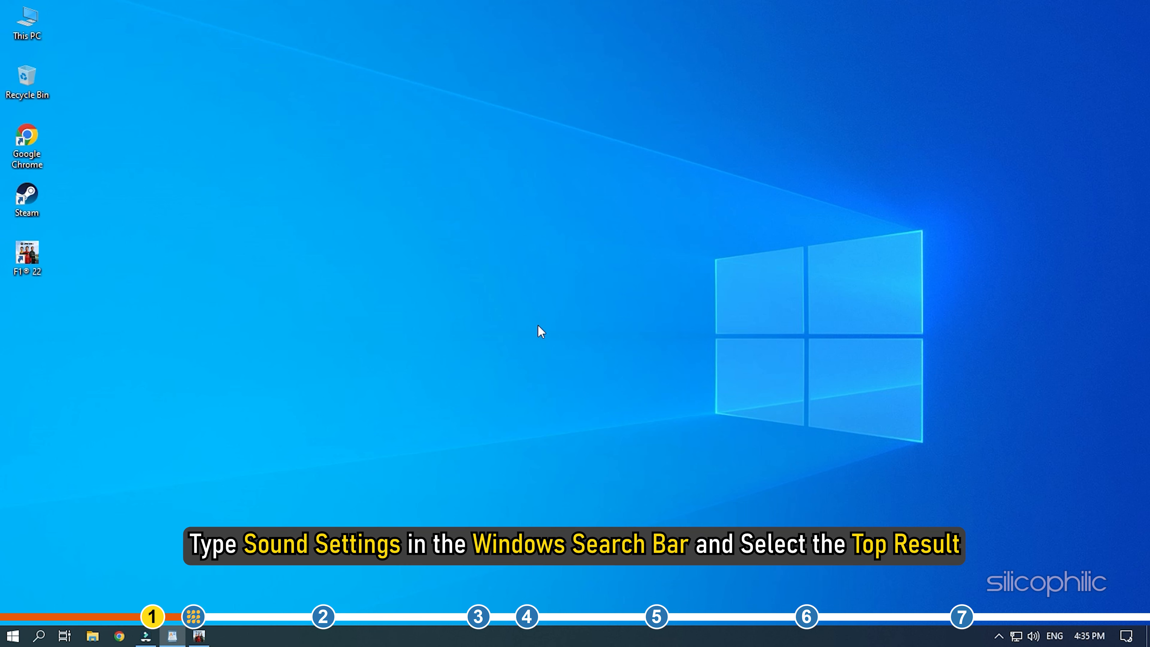
{"action": "left_click", "coordinate": [40, 633]}
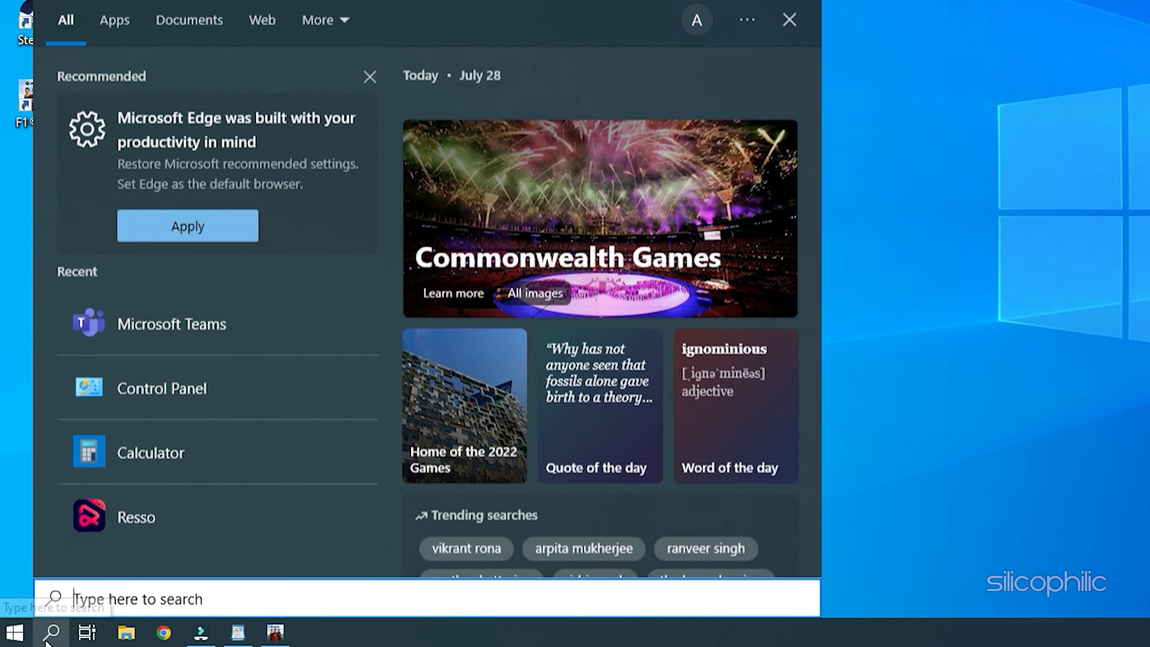
{"action": "type", "text": "sound settings"}
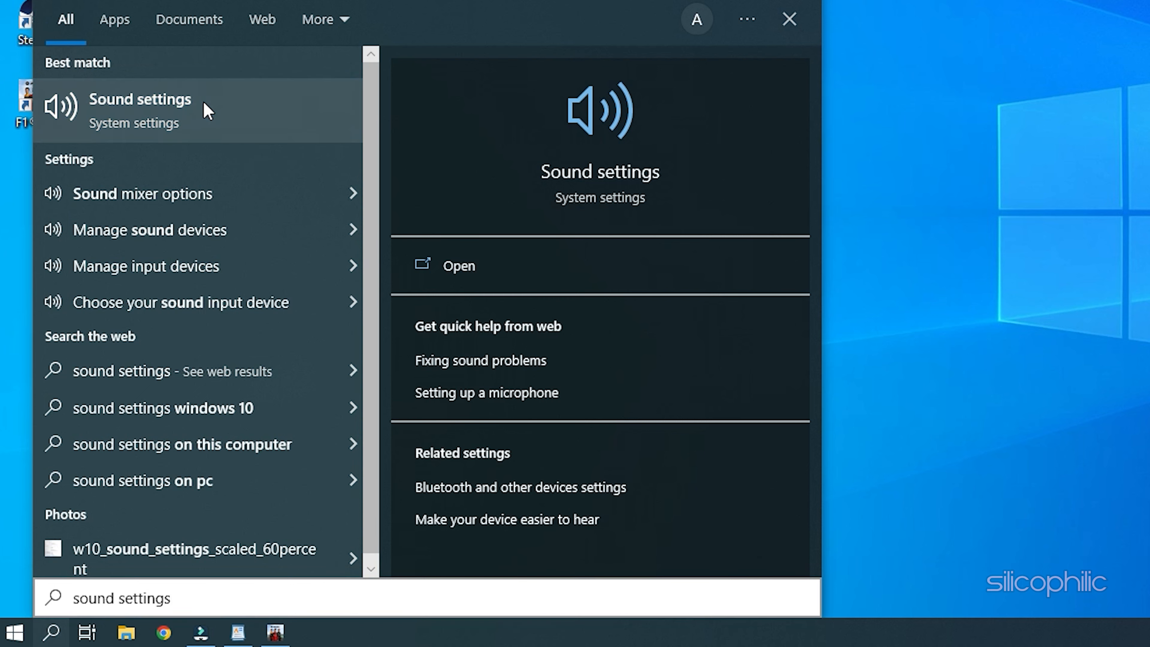
{"action": "left_click", "coordinate": [140, 110]}
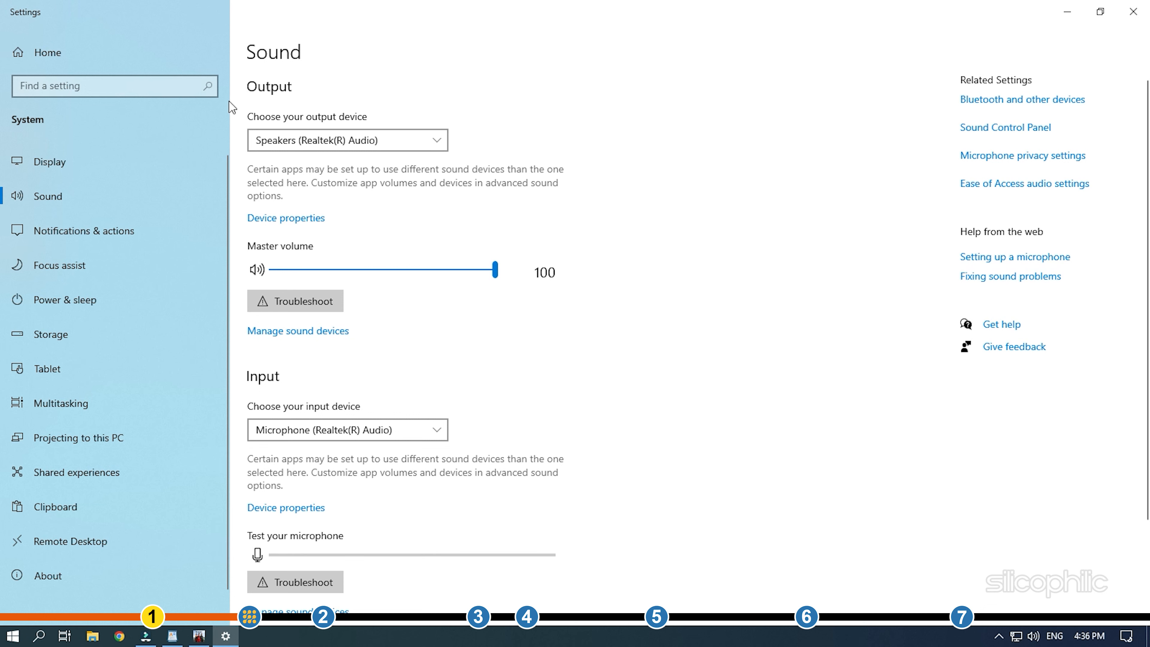
Keep Speakers (Realtek(R) Audio) as output and go to App volume and device preferences
{"action": "left_click", "coordinate": [346, 140]}
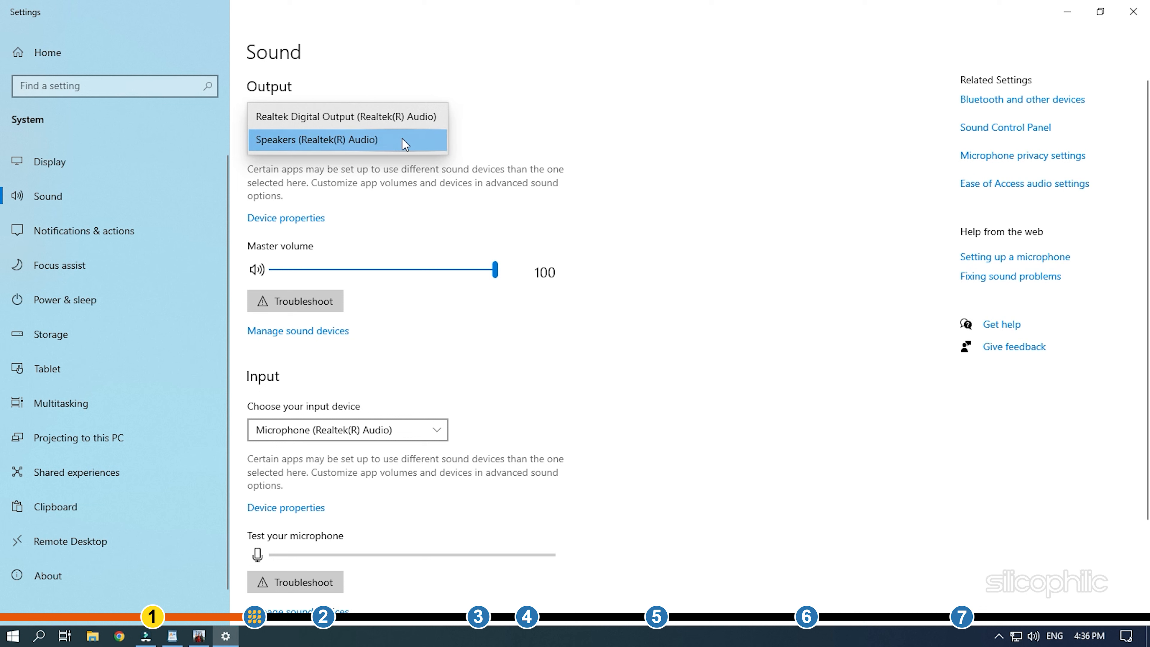
{"action": "left_click", "coordinate": [317, 139]}
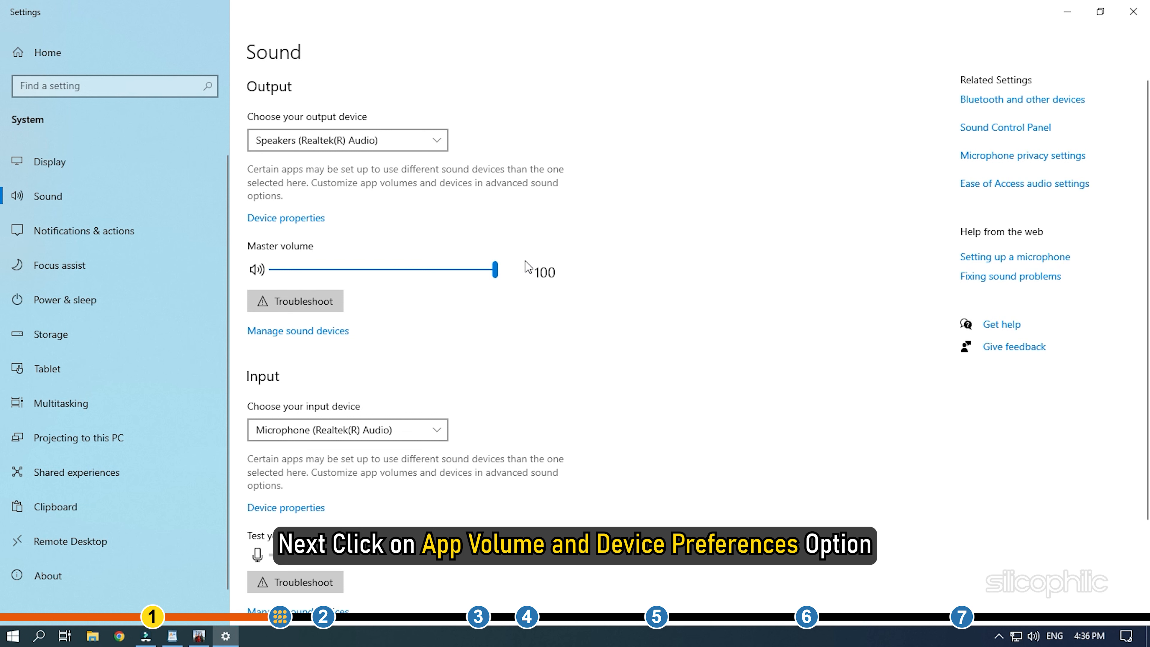
{"action": "scroll", "scroll_direction": "down", "scroll_amount": 3}
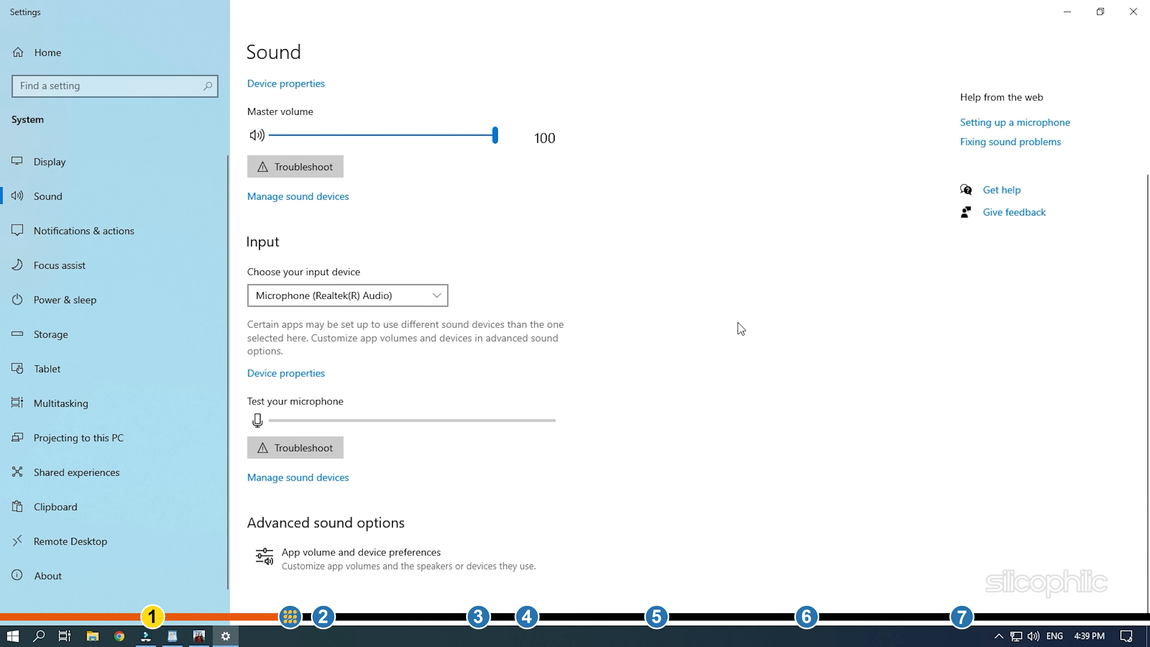
{"action": "left_click", "coordinate": [360, 552]}
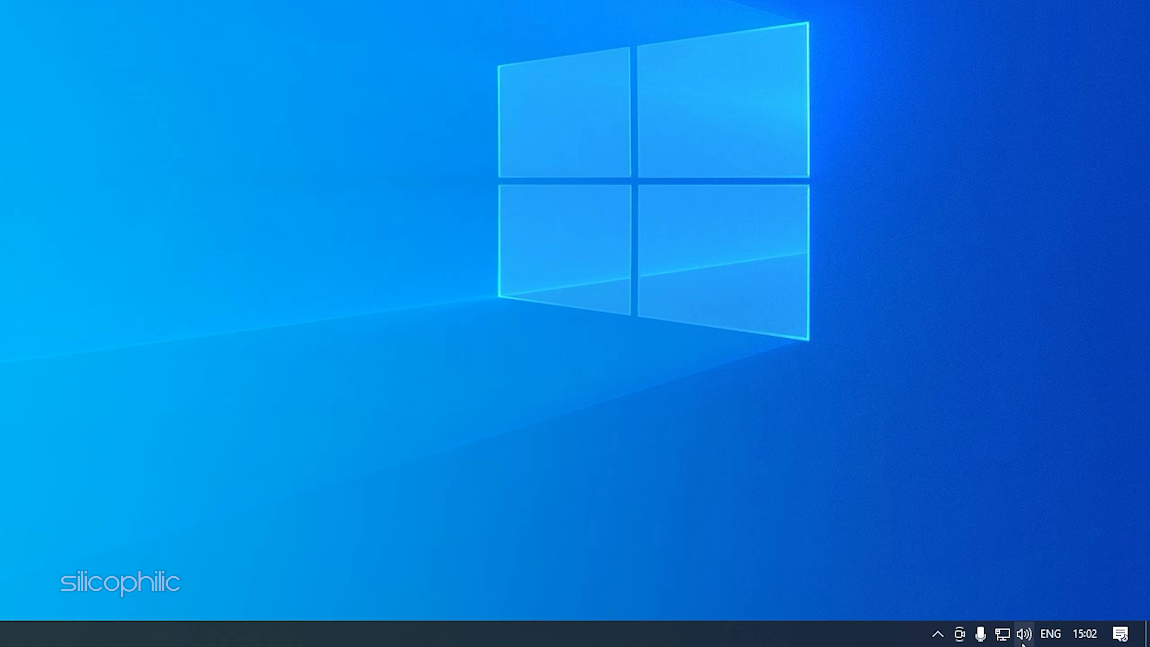
From the tray's Sounds dialog, disable the 24GL600F playback device
{"action": "right_click", "coordinate": [1025, 634]}
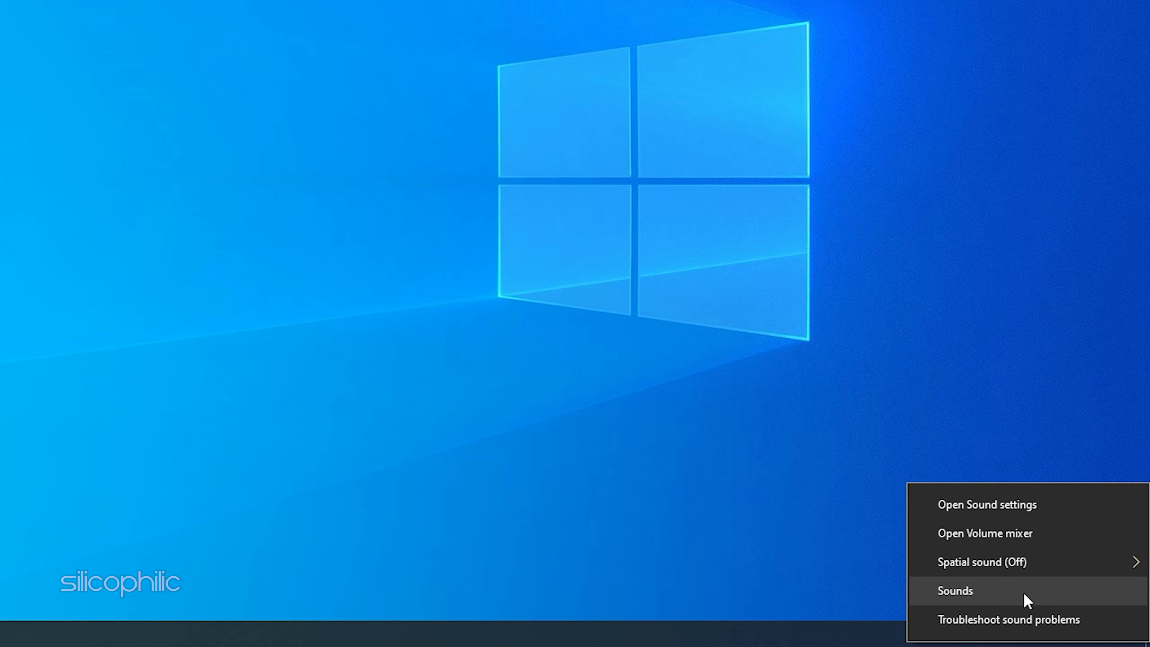
{"action": "left_click", "coordinate": [954, 590]}
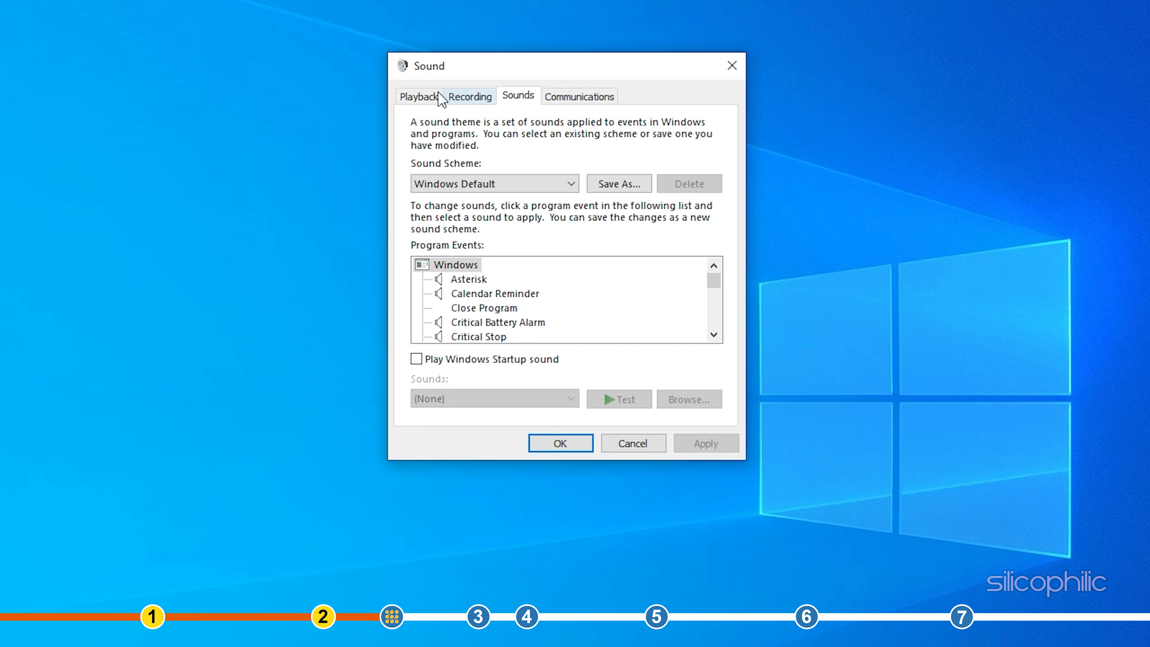
{"action": "left_click", "coordinate": [419, 96]}
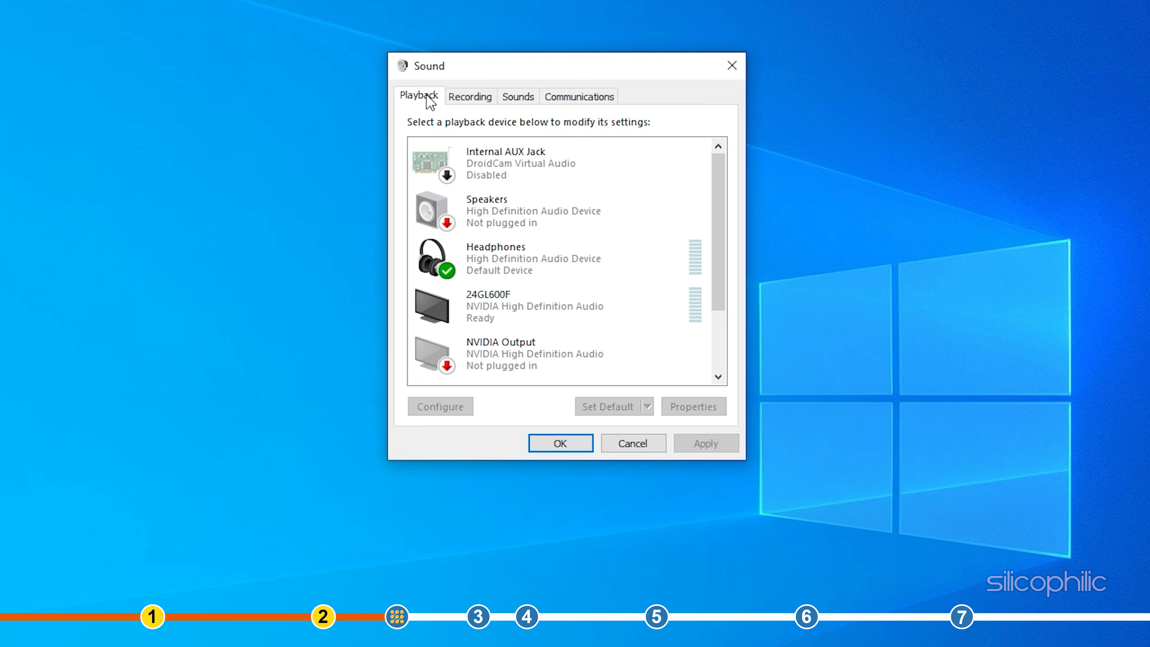
{"action": "right_click", "coordinate": [499, 306]}
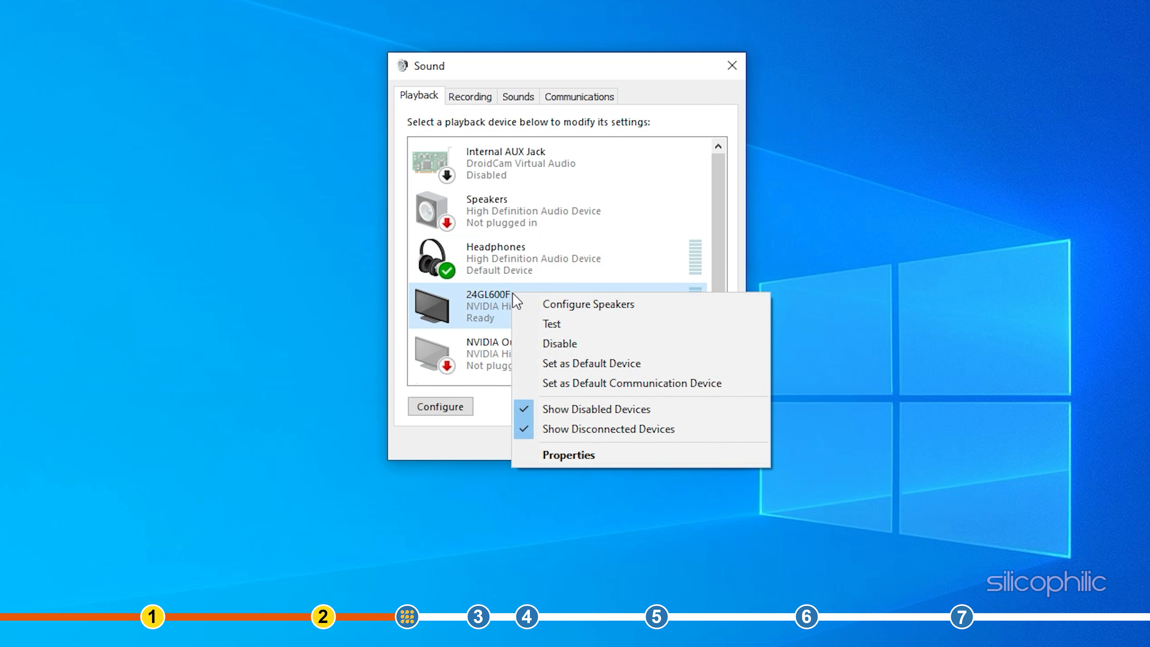
{"action": "left_click", "coordinate": [559, 343]}
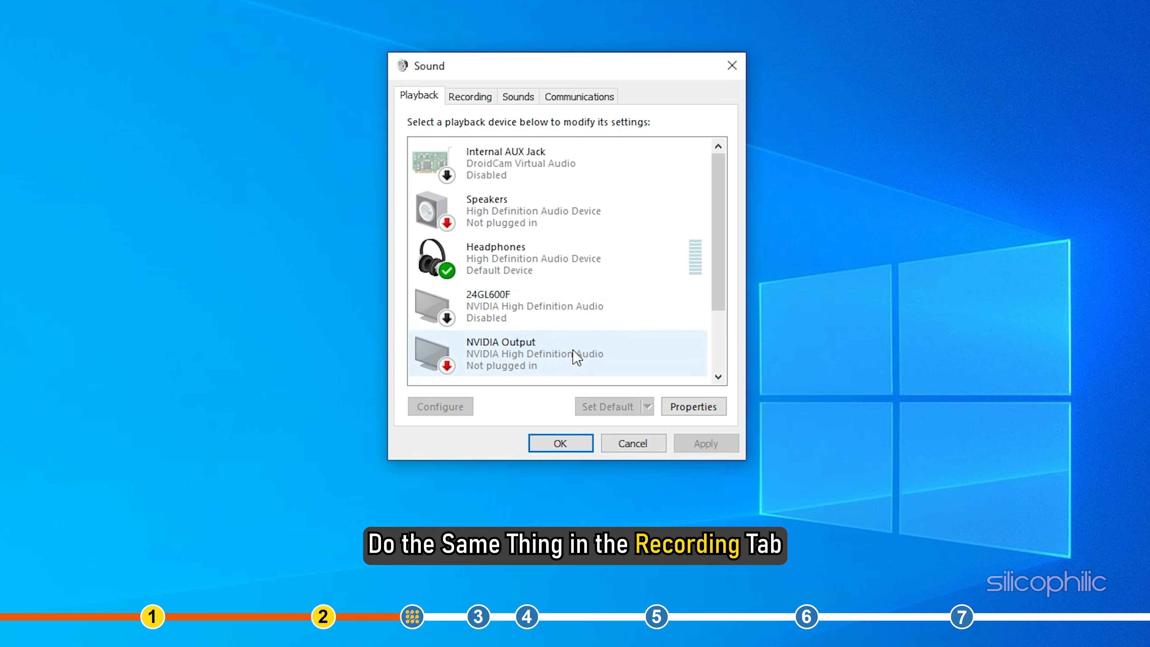
Disable the Microphone (DroidCam) recording device
{"action": "left_click", "coordinate": [470, 96]}
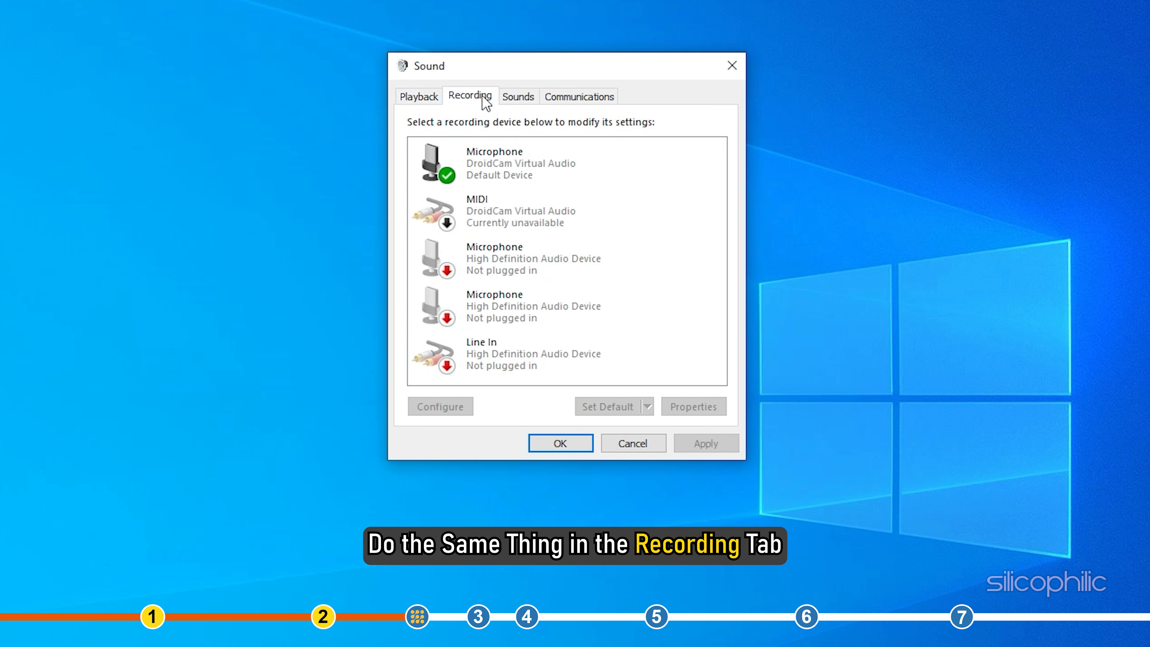
{"action": "right_click", "coordinate": [499, 163]}
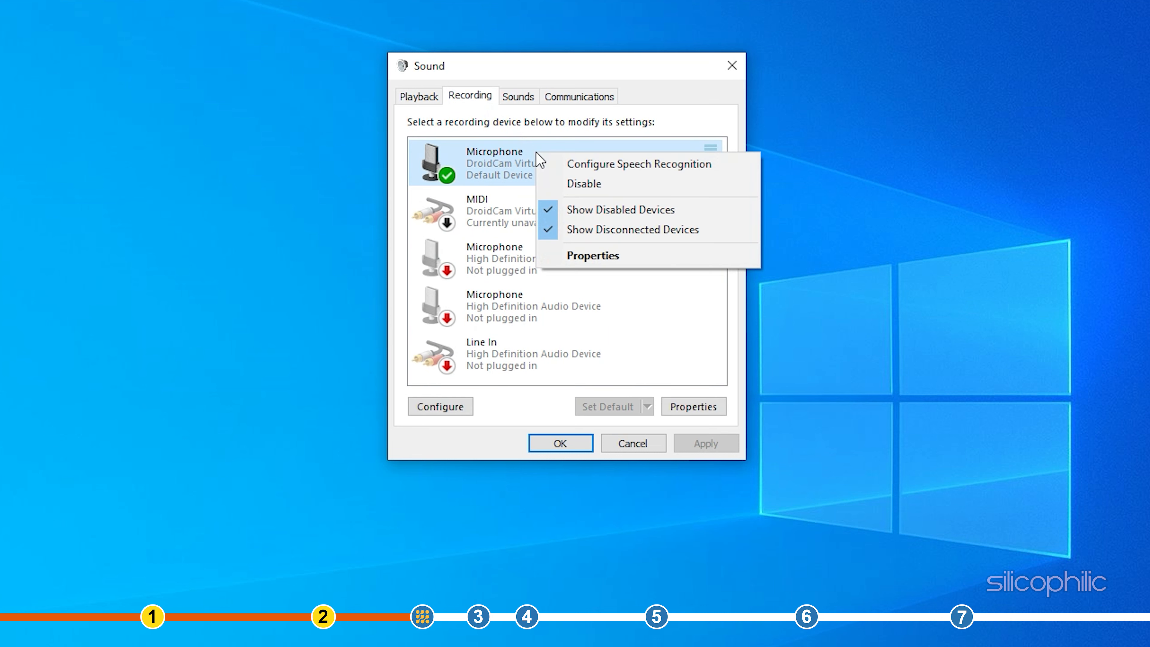
{"action": "mouse_move", "coordinate": [605, 189]}
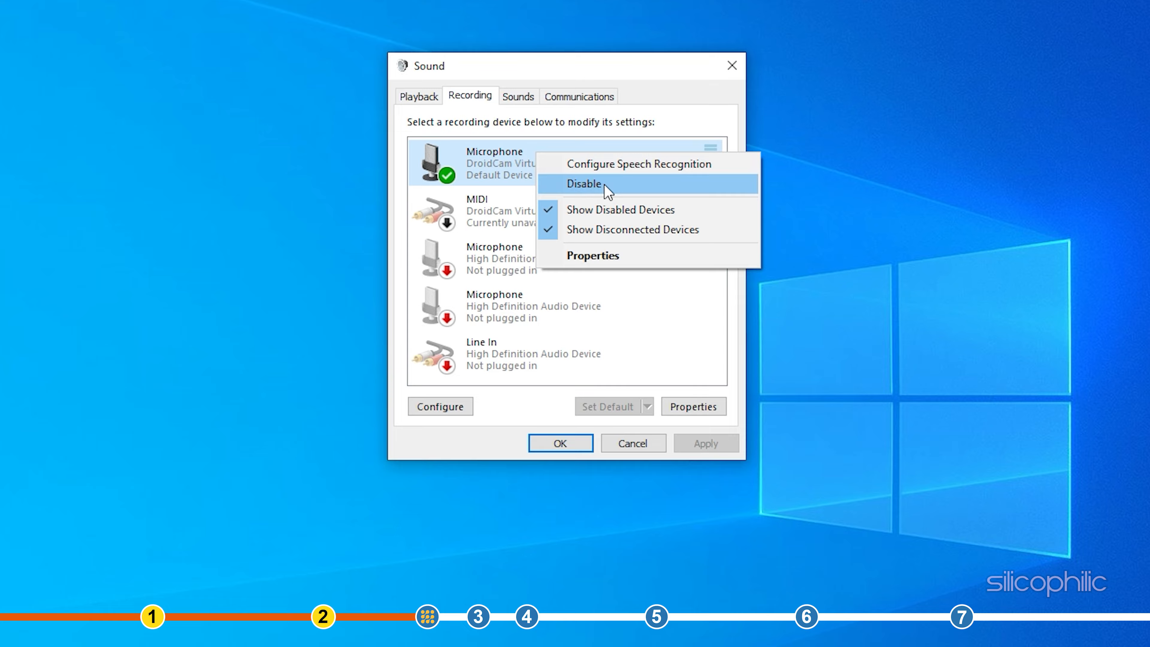
{"action": "left_click", "coordinate": [417, 81]}
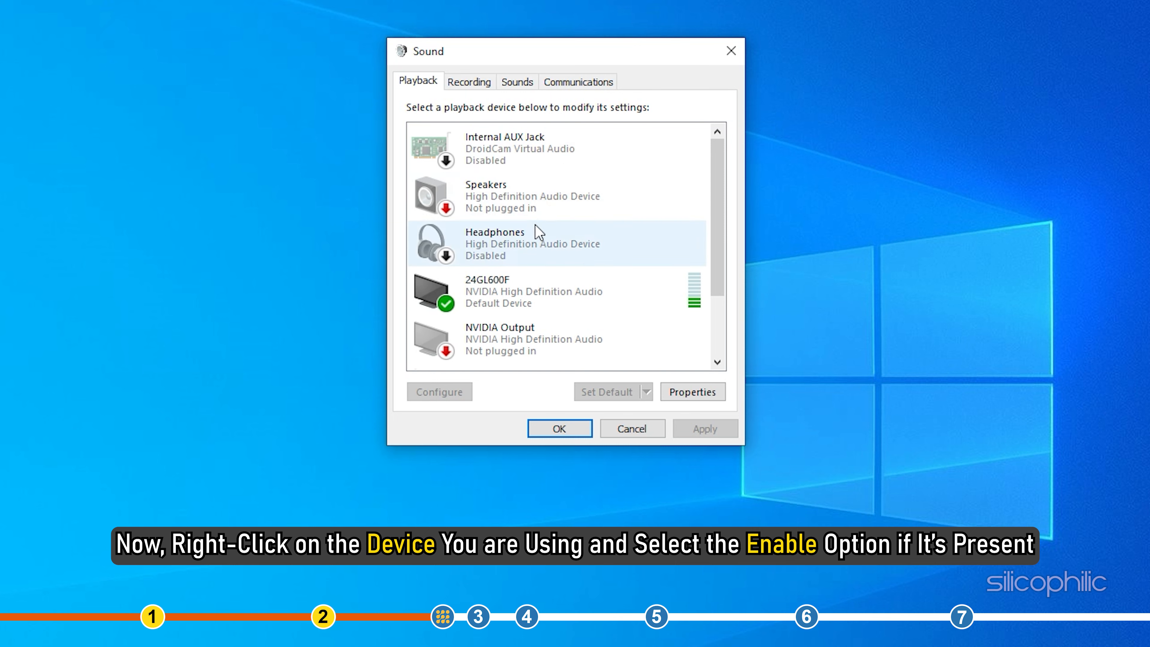
Re-enable the Headphones playback device and save the changes with OK
{"action": "right_click", "coordinate": [496, 244]}
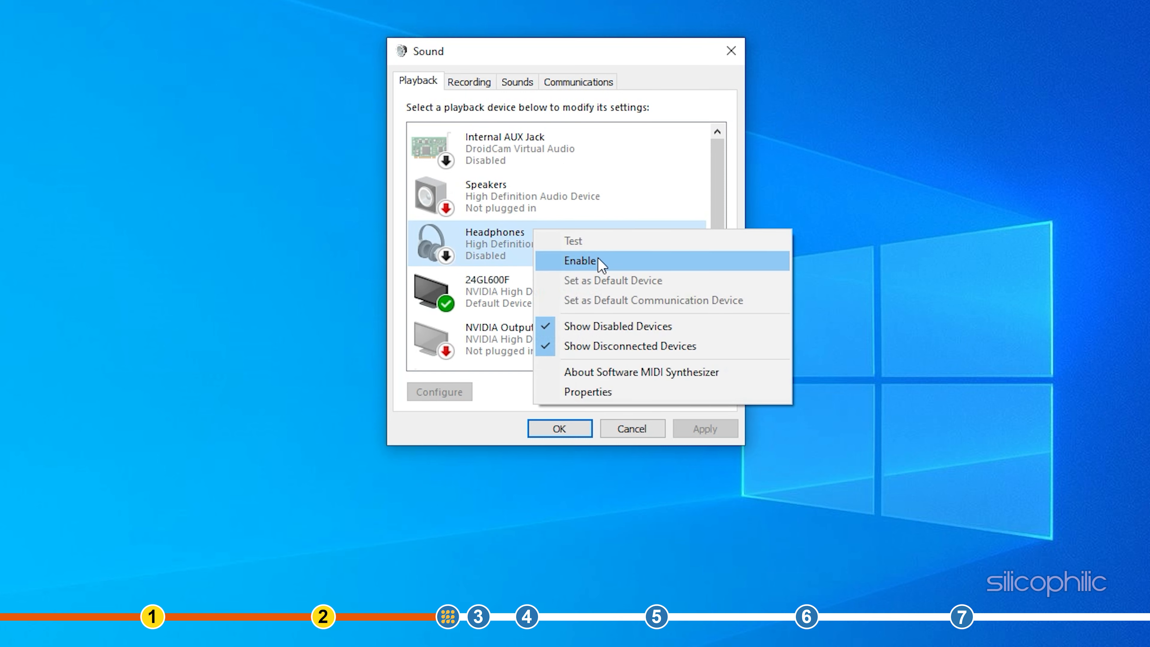
{"action": "left_click", "coordinate": [581, 260]}
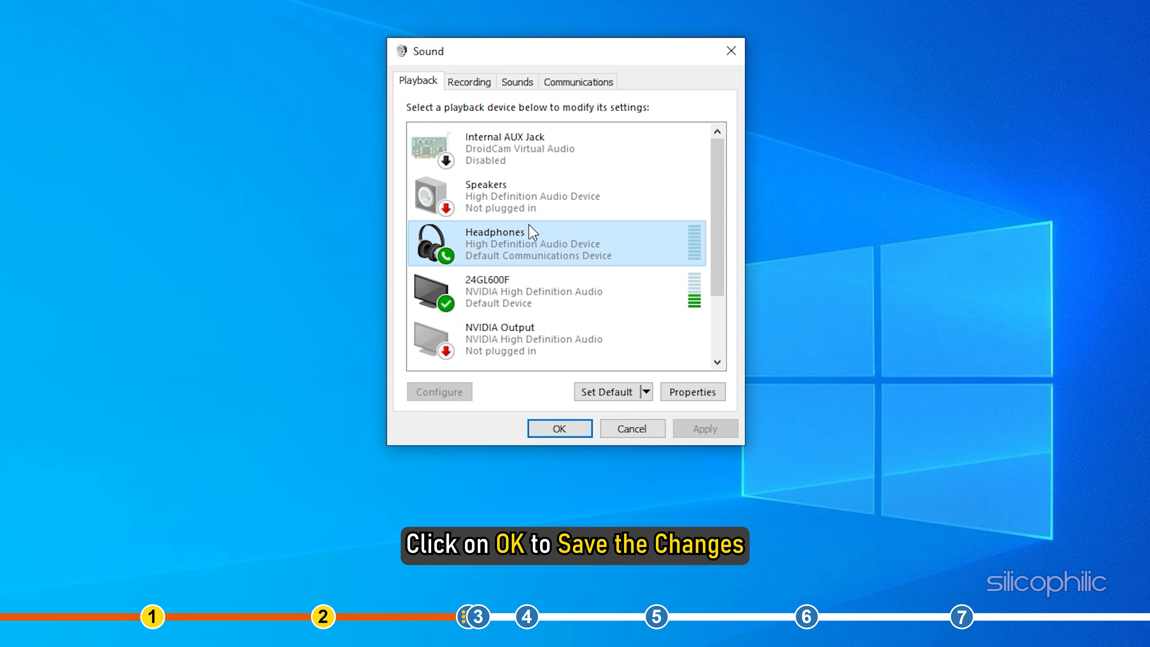
{"action": "left_click", "coordinate": [558, 429]}
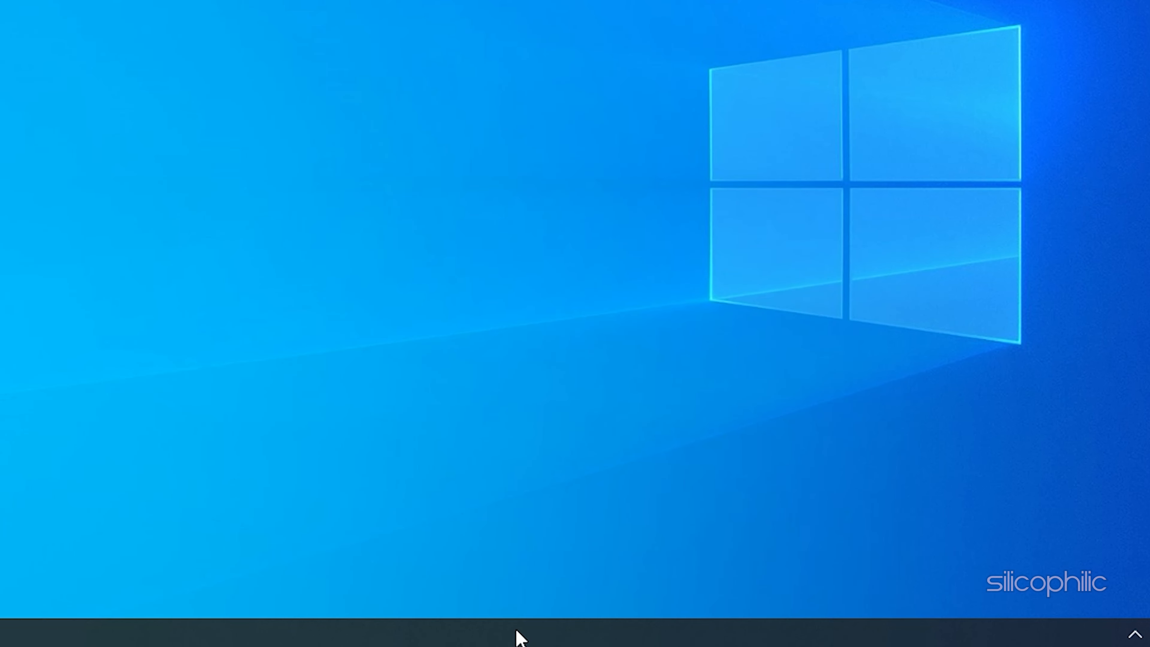
Launch Task Manager from the taskbar menu
{"action": "right_click", "coordinate": [517, 630]}
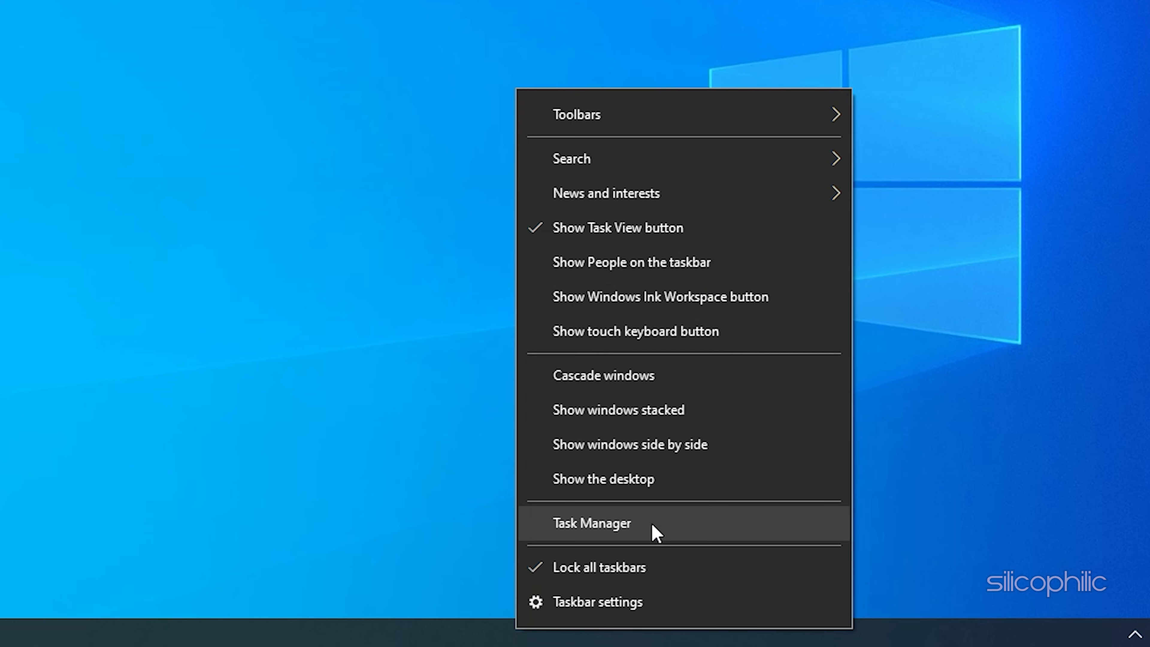
{"action": "left_click", "coordinate": [591, 523]}
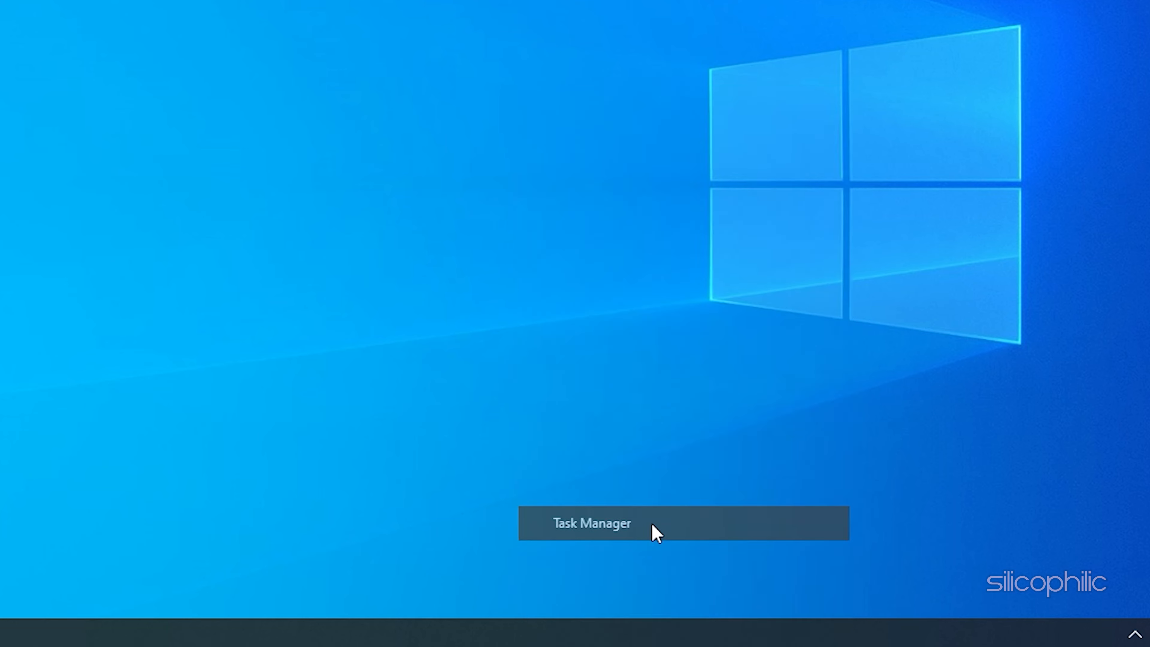
{"action": "left_click", "coordinate": [591, 522]}
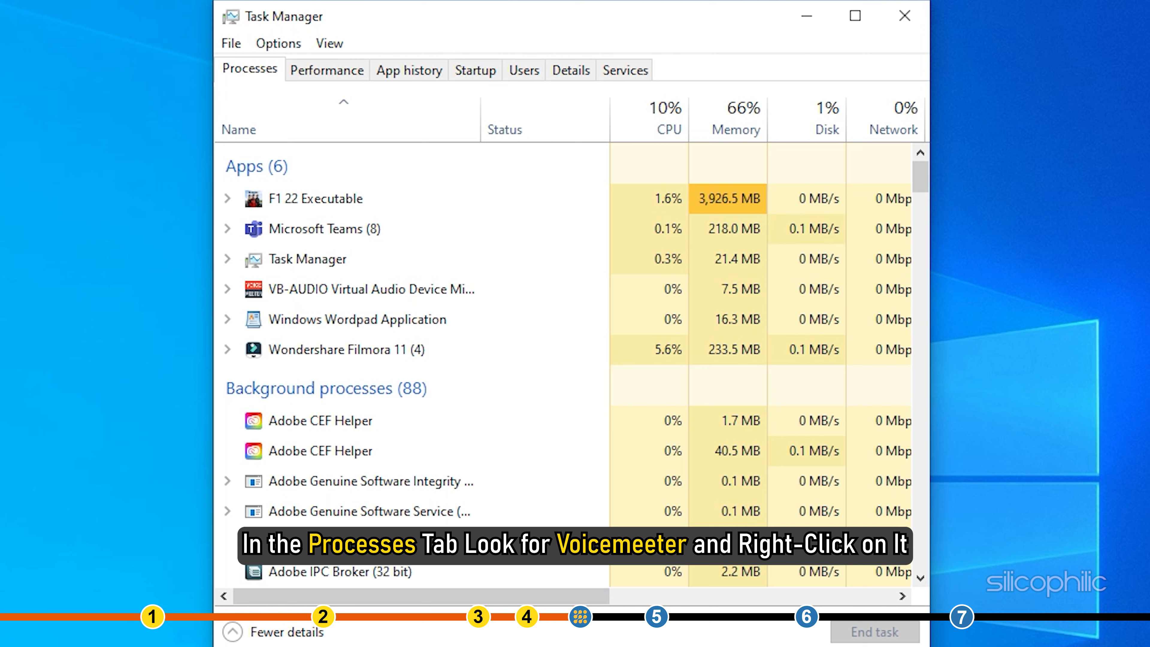
End the VB-AUDIO Virtual Audio Device Mixer task
{"action": "left_click", "coordinate": [370, 289]}
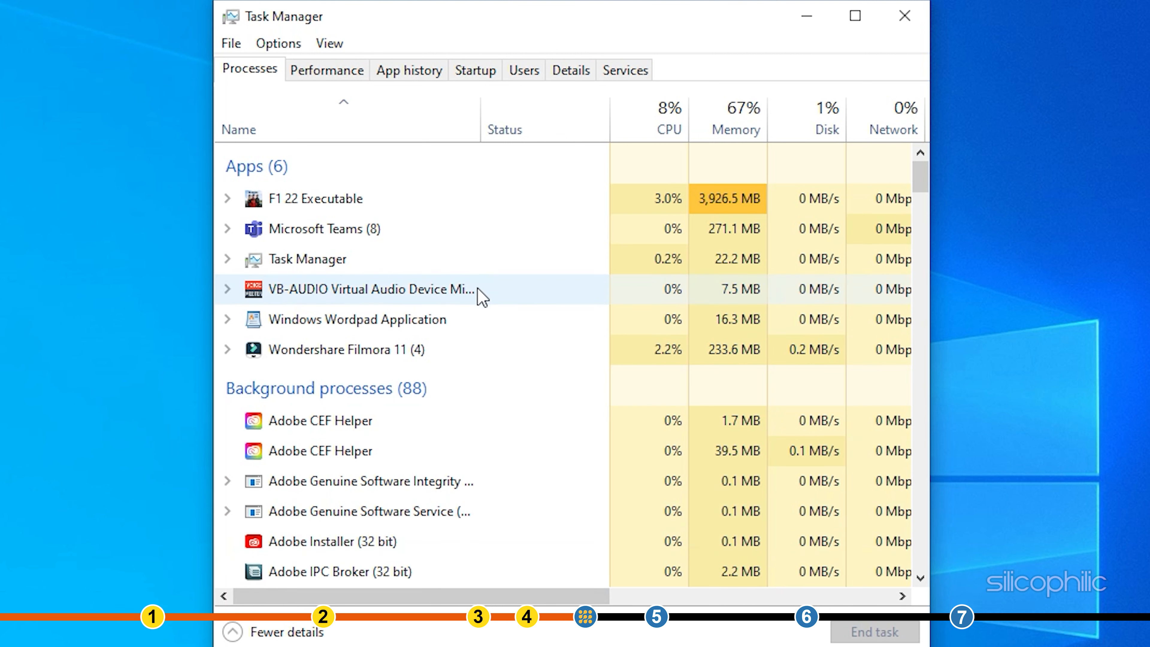
{"action": "right_click", "coordinate": [371, 288]}
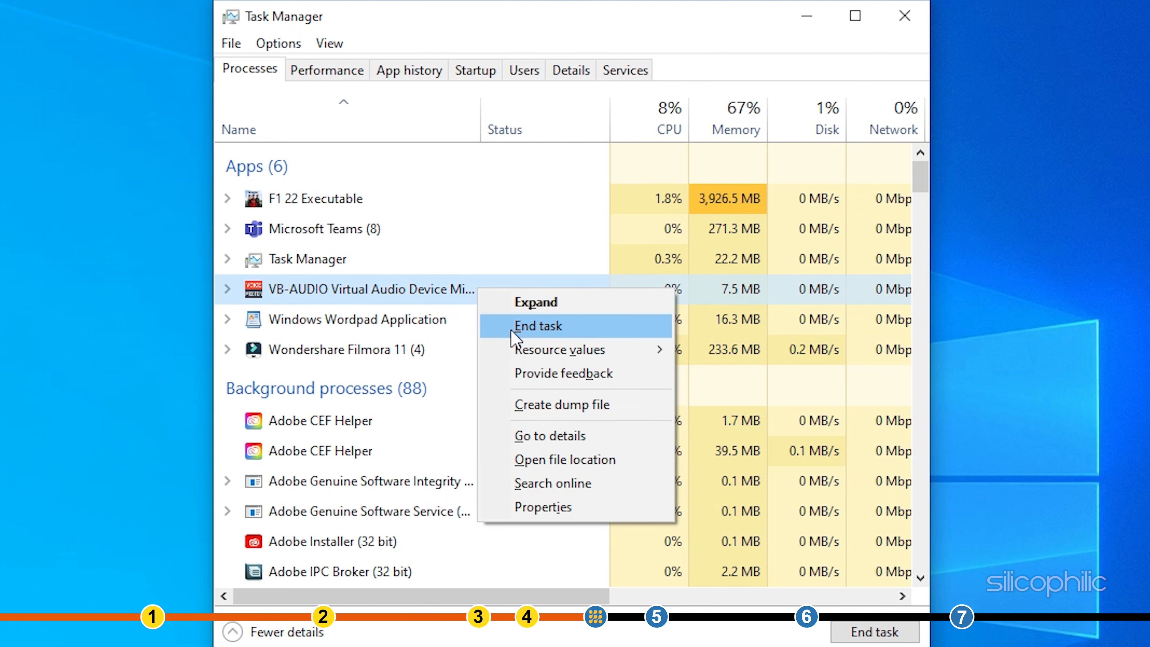
{"action": "left_click", "coordinate": [537, 326]}
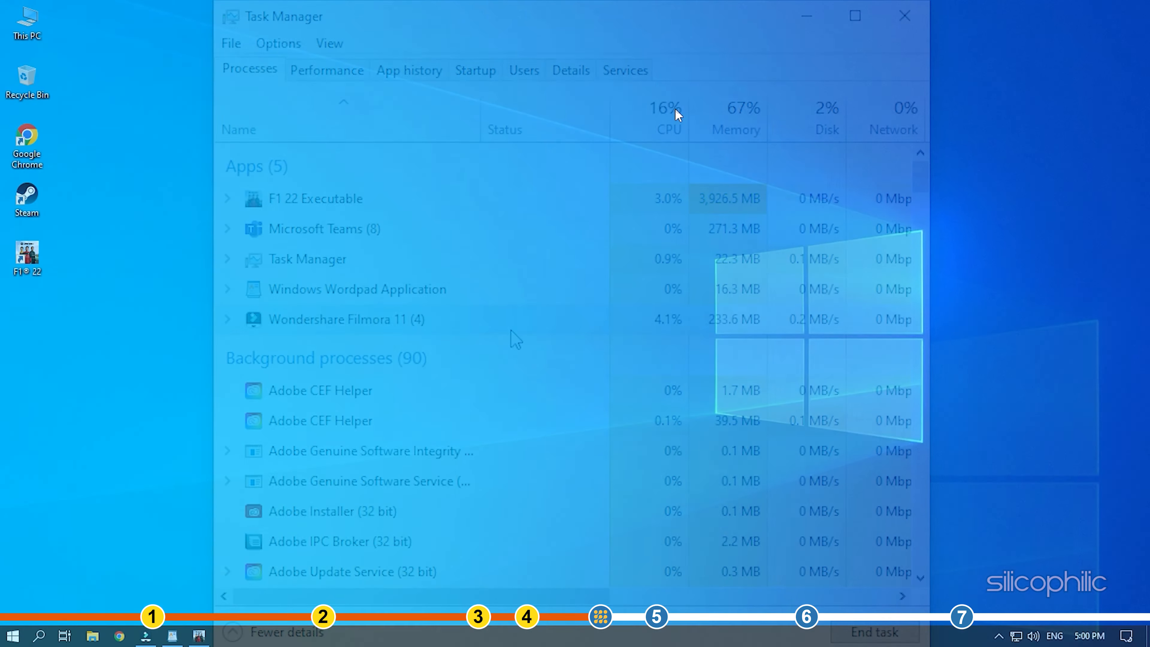
Under Sound, video and game controllers, disable the VB-Audio VoiceMeeter VAIO device
{"action": "left_click", "coordinate": [904, 16]}
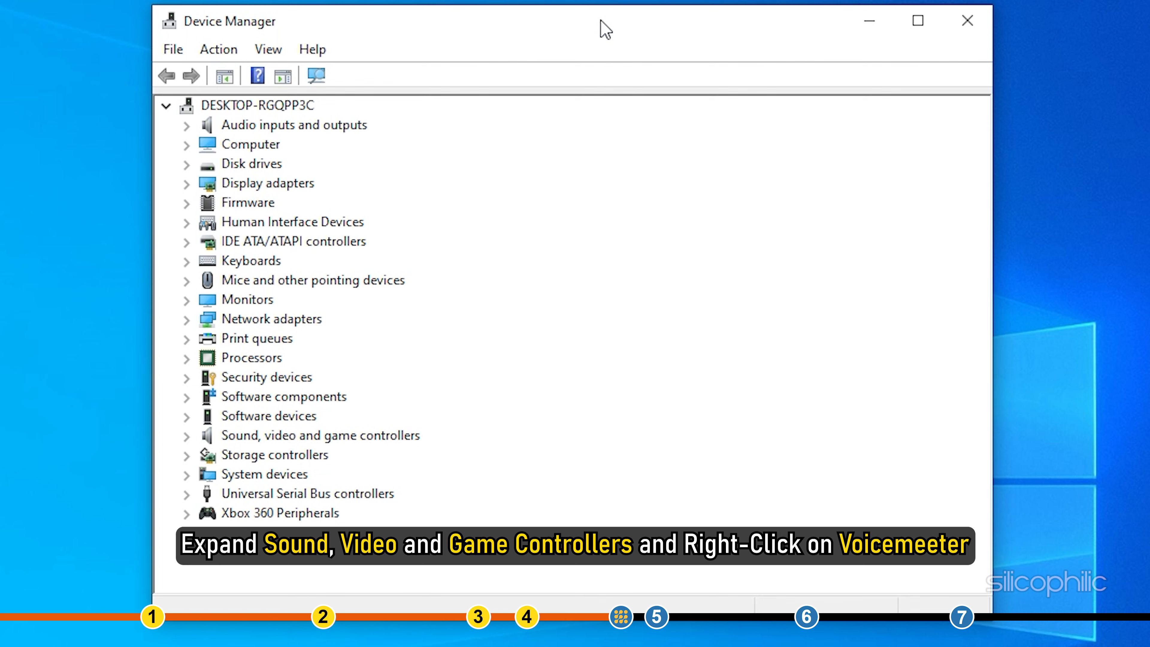
{"action": "left_click", "coordinate": [187, 435]}
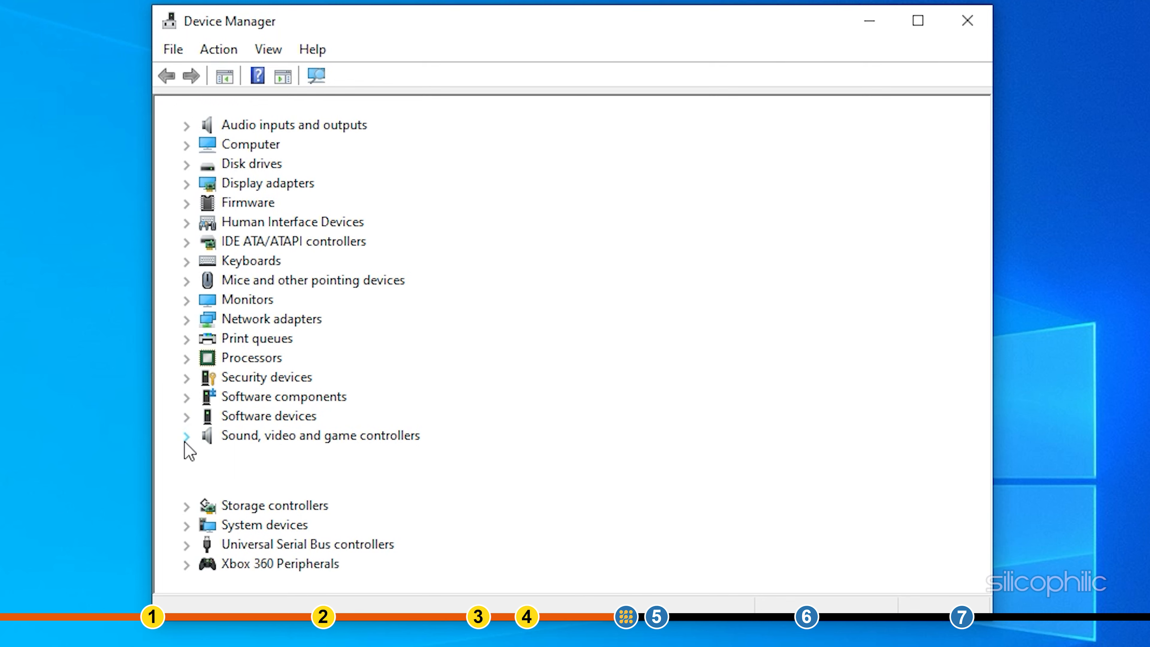
{"action": "left_click", "coordinate": [187, 435]}
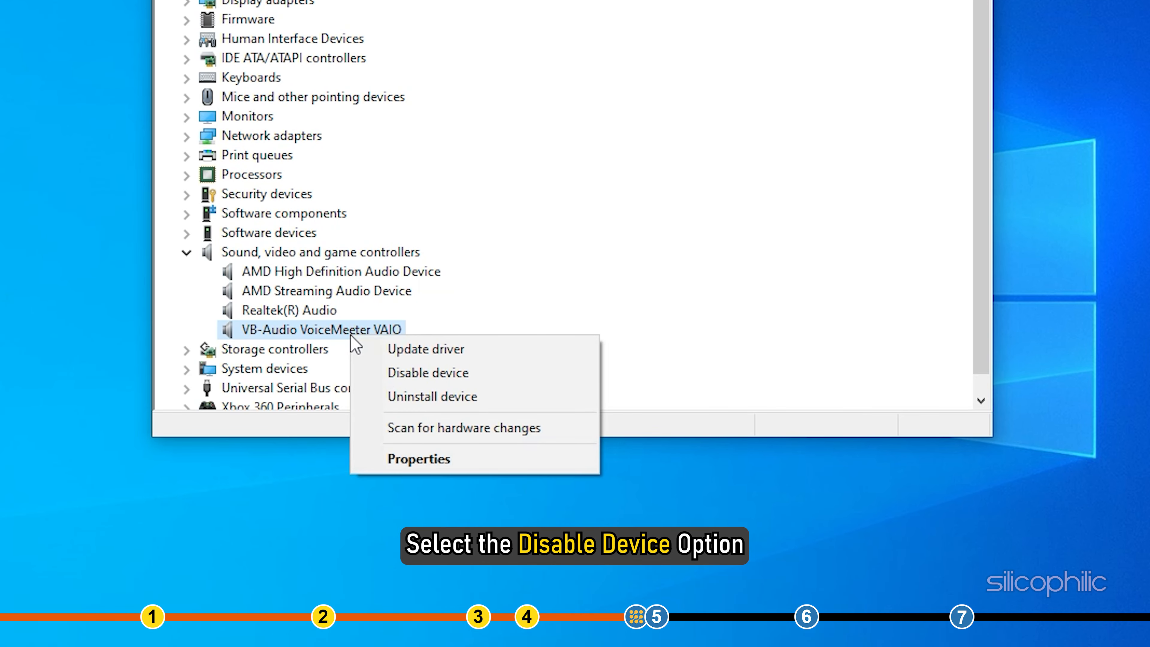
{"action": "left_click", "coordinate": [428, 372]}
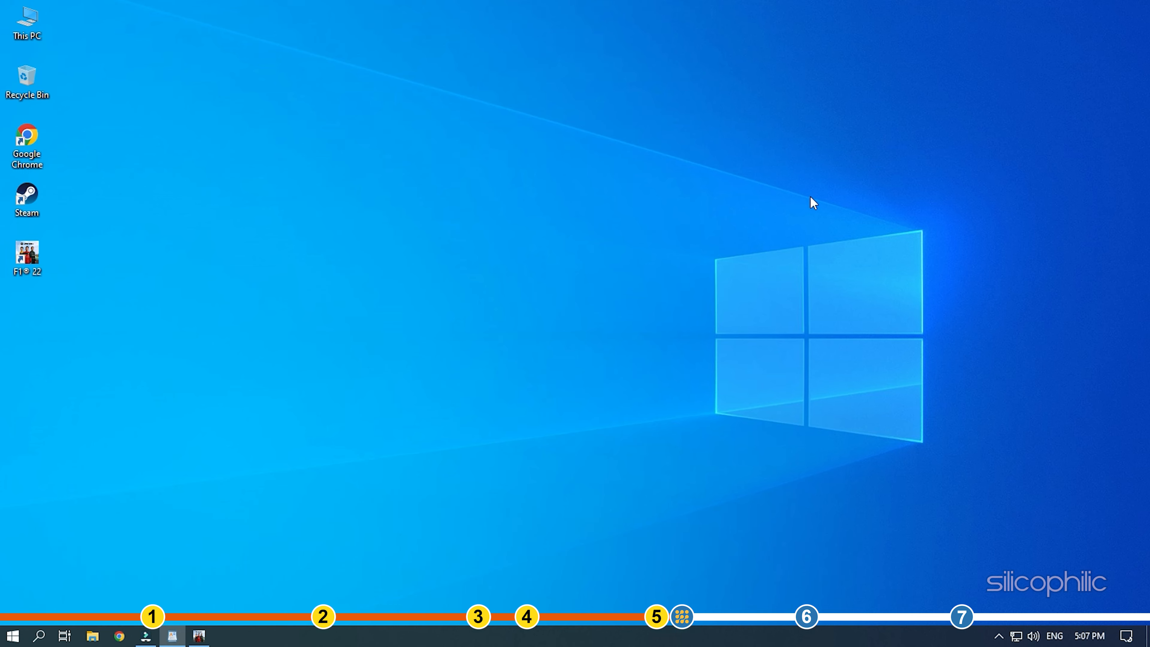
Go to Control Panel > Hardware and Sound > Devices and Printers
{"action": "left_click", "coordinate": [172, 635]}
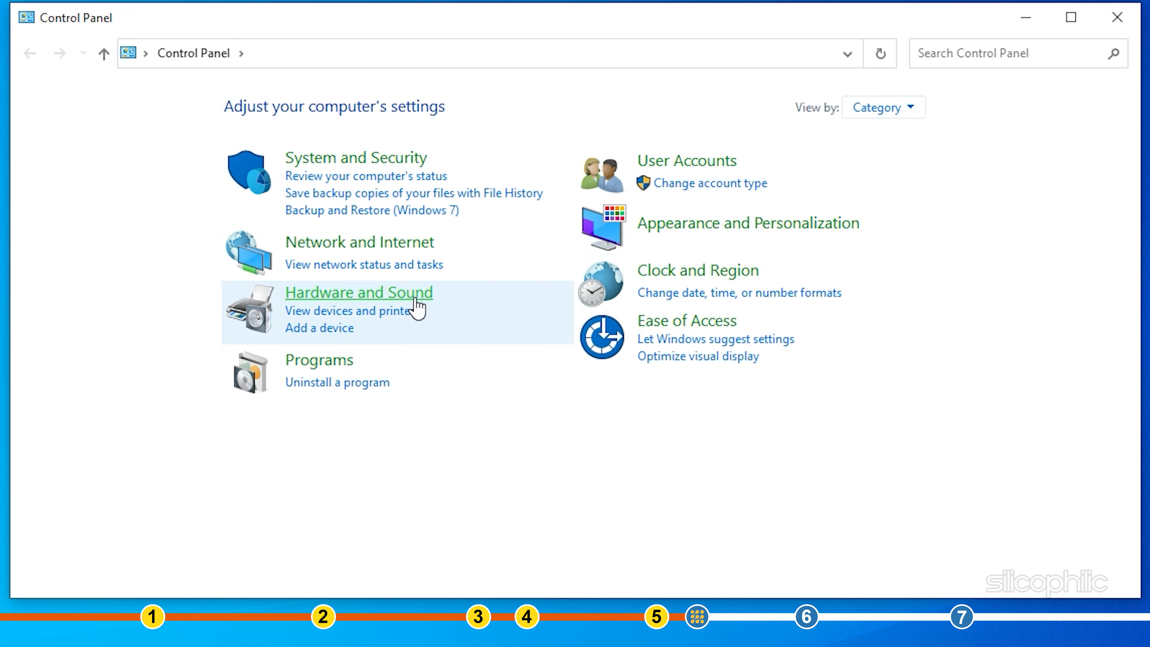
{"action": "mouse_move", "coordinate": [388, 307]}
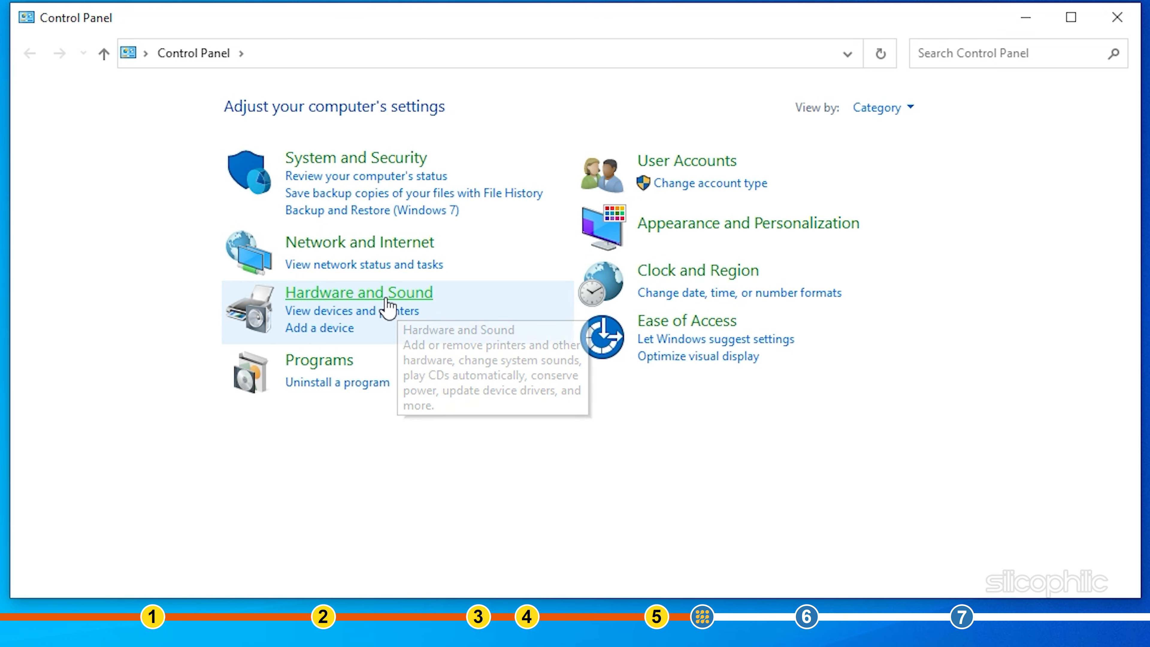
{"action": "left_click", "coordinate": [358, 292]}
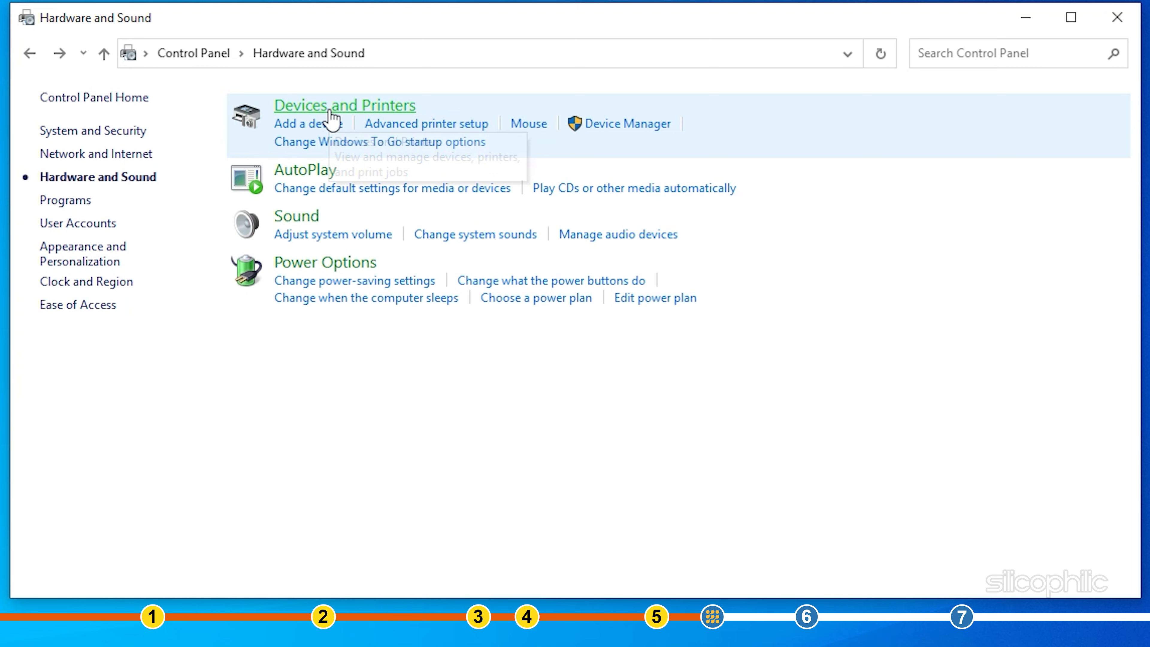
{"action": "left_click", "coordinate": [344, 105]}
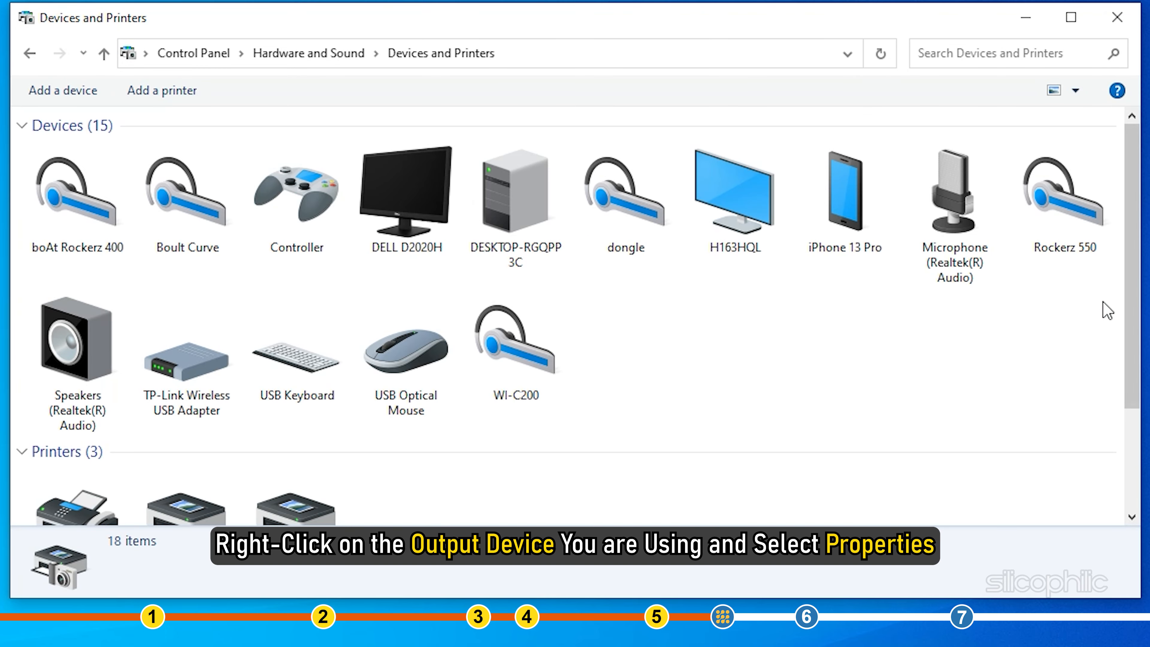
Bring up the Rockerz 550 headset's properties on the Services list
{"action": "right_click", "coordinate": [1063, 191]}
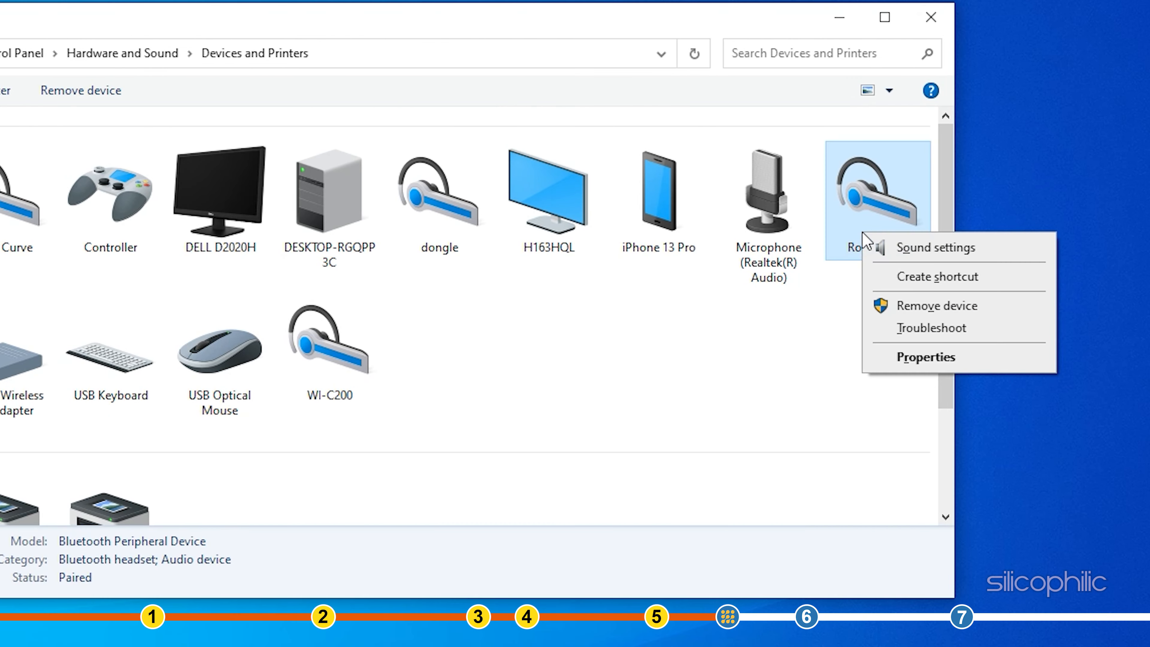
{"action": "left_click", "coordinate": [926, 357]}
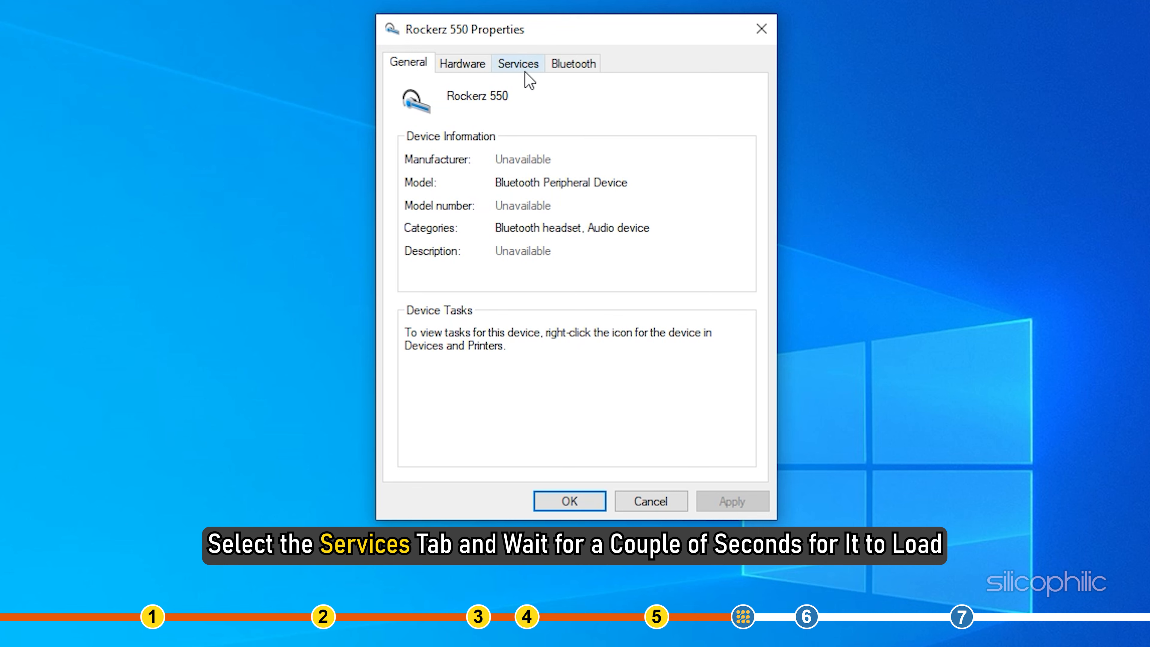
{"action": "left_click", "coordinate": [517, 63]}
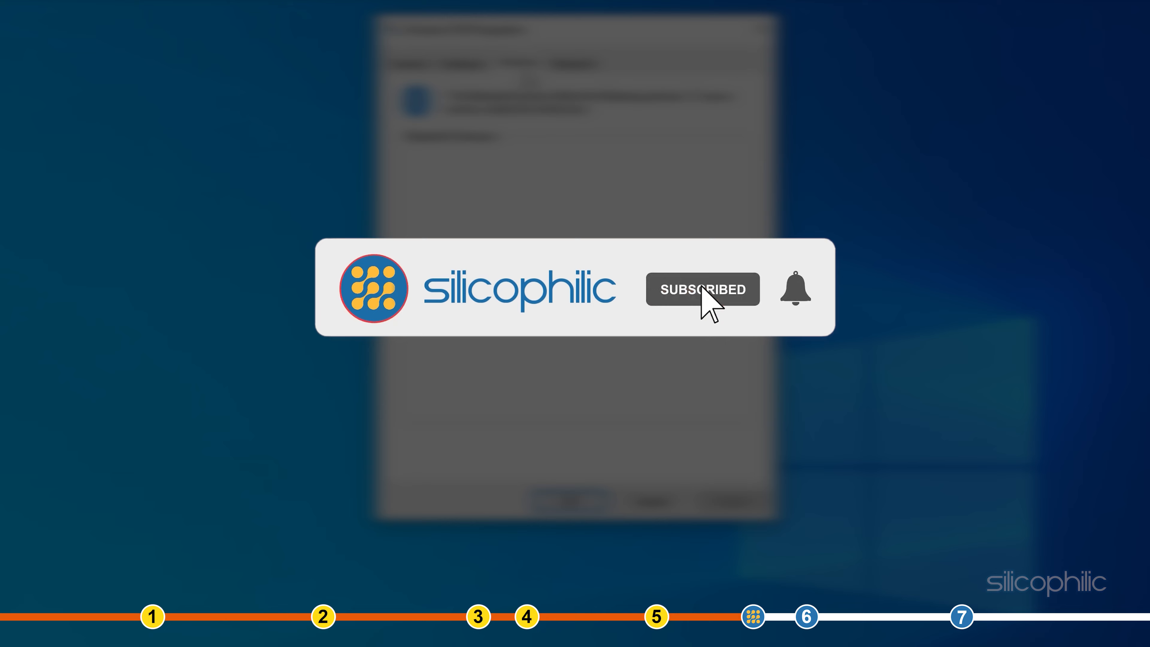
{"action": "left_click", "coordinate": [794, 288]}
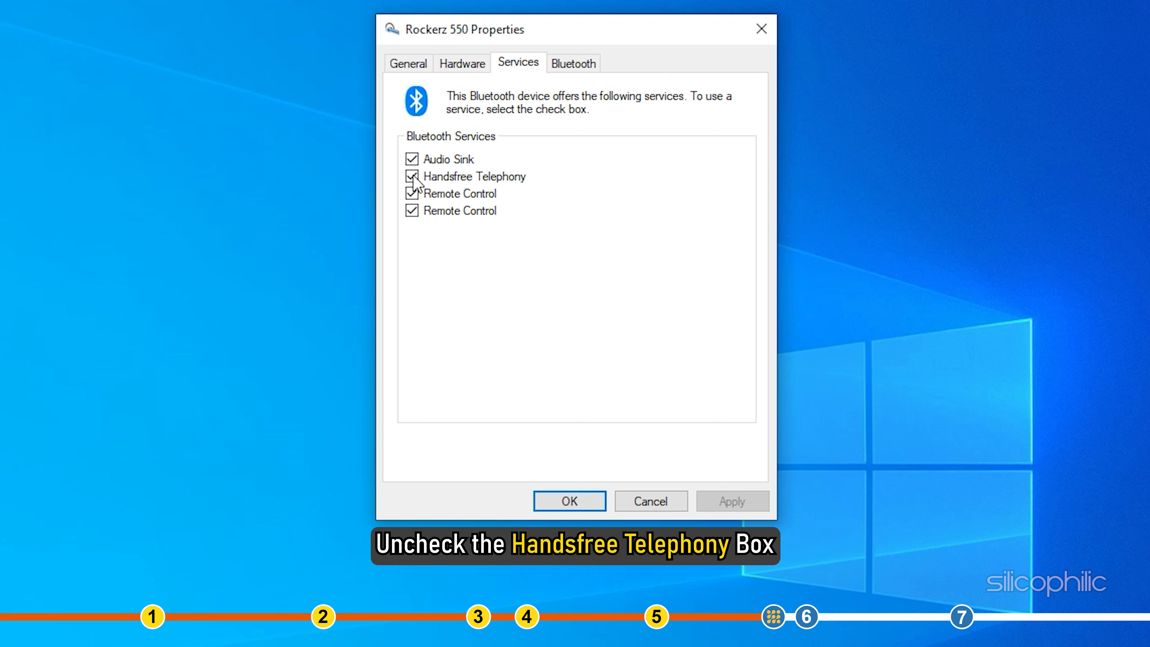
Uncheck Handsfree Telephony for the headset, apply and confirm with OK
{"action": "left_click", "coordinate": [411, 176]}
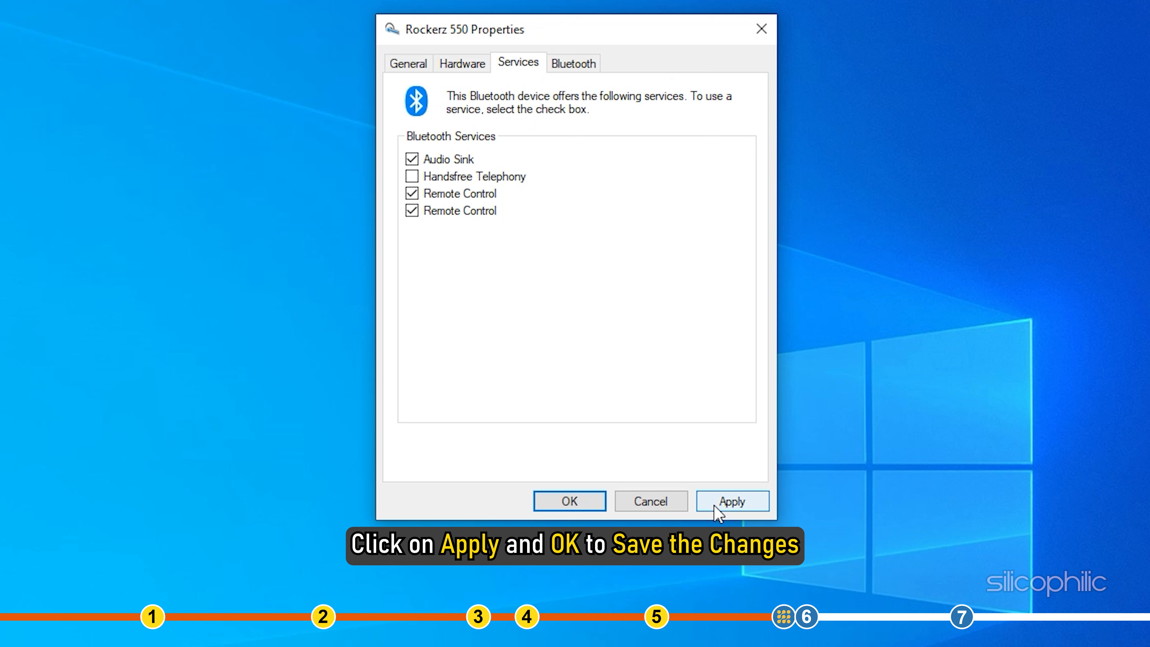
{"action": "left_click", "coordinate": [732, 500]}
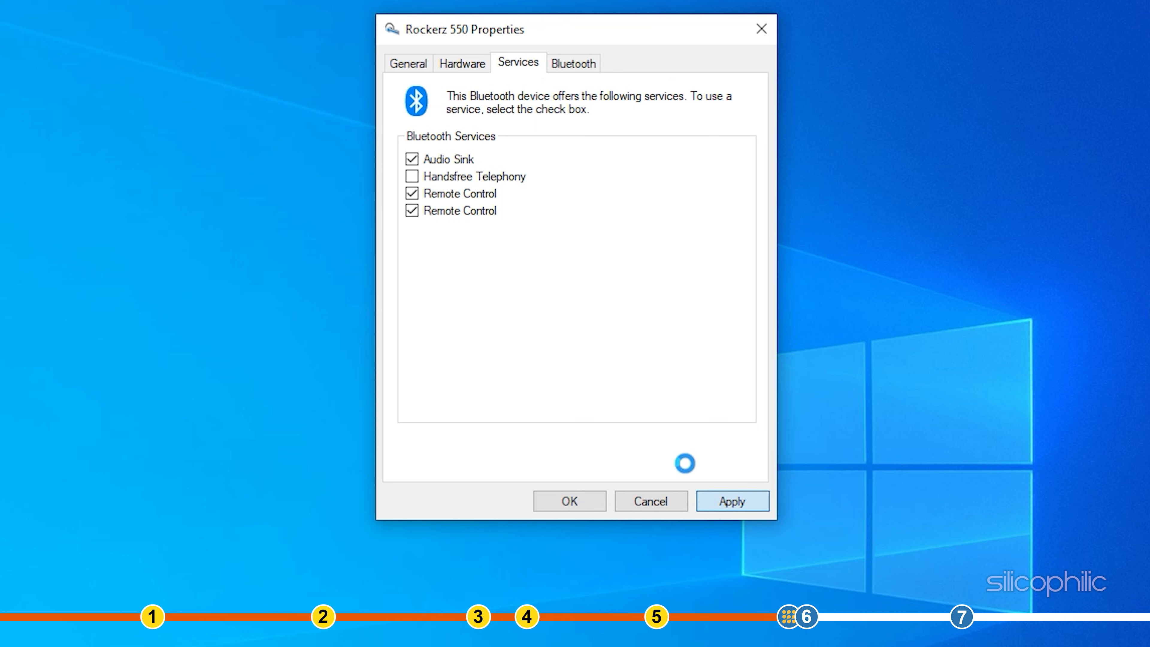
{"action": "left_click", "coordinate": [732, 501]}
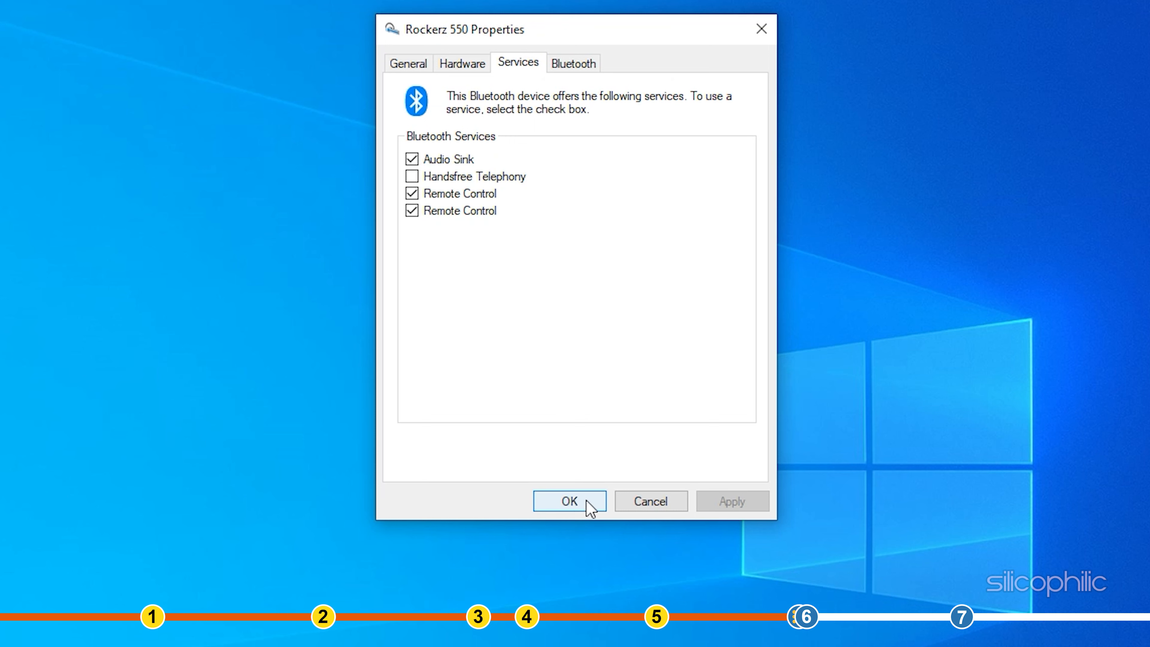
{"action": "left_click", "coordinate": [568, 501]}
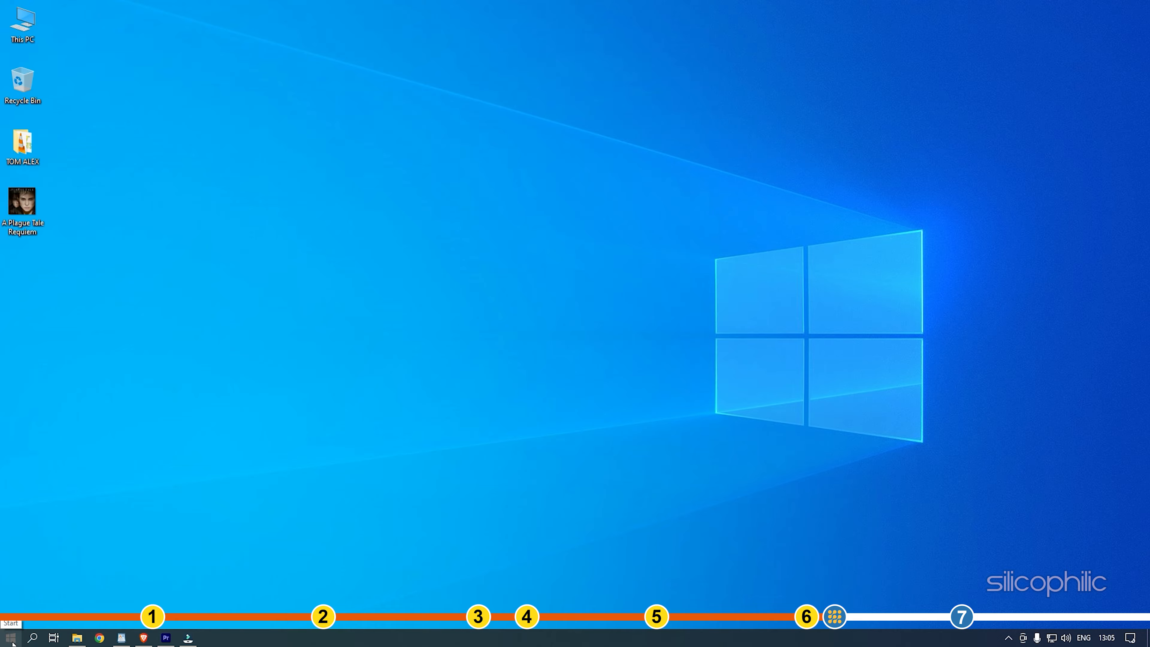
In Device Manager, uninstall the NVIDIA GeForce RTX 3070 display adapter and confirm
{"action": "right_click", "coordinate": [11, 637]}
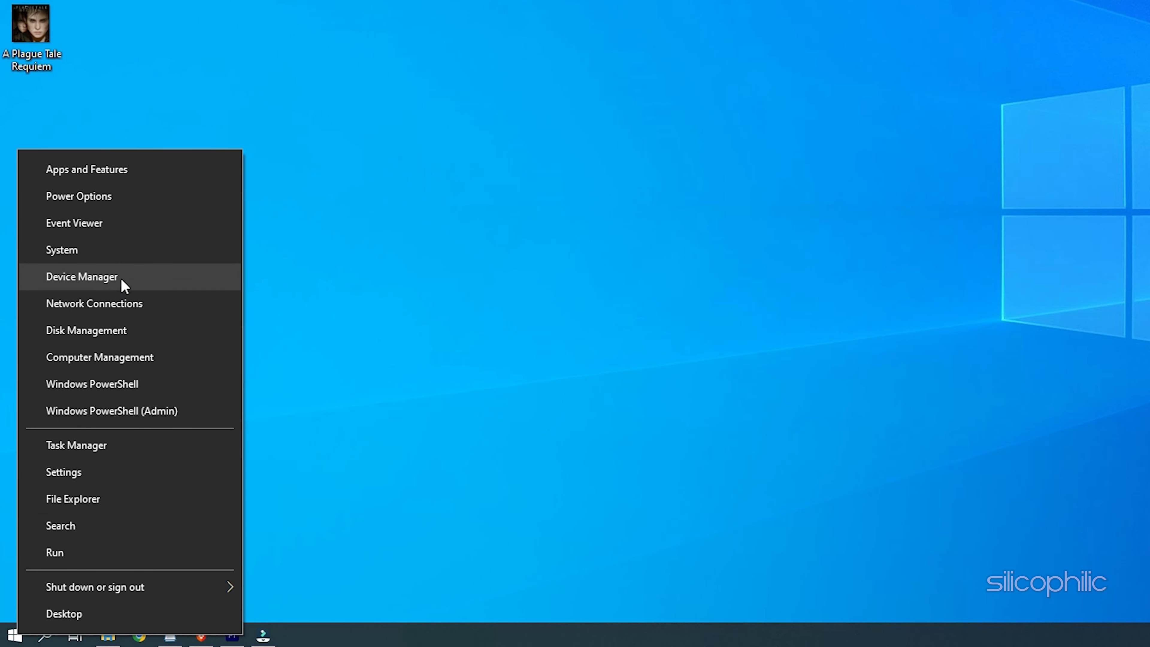
{"action": "left_click", "coordinate": [81, 276]}
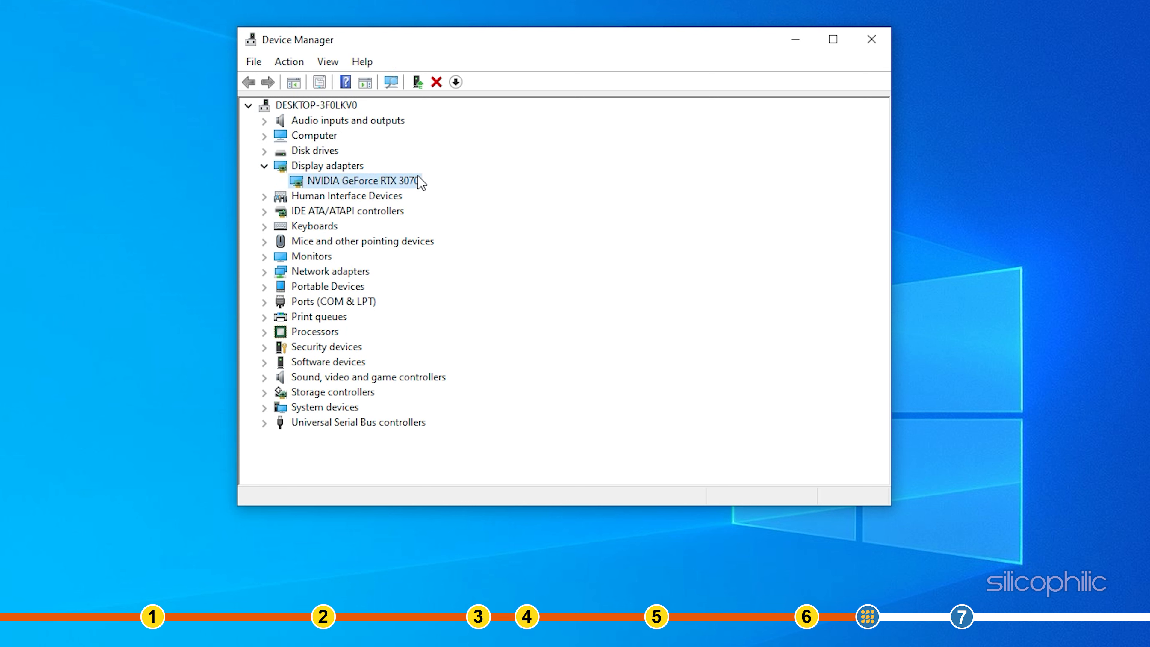
{"action": "right_click", "coordinate": [362, 181]}
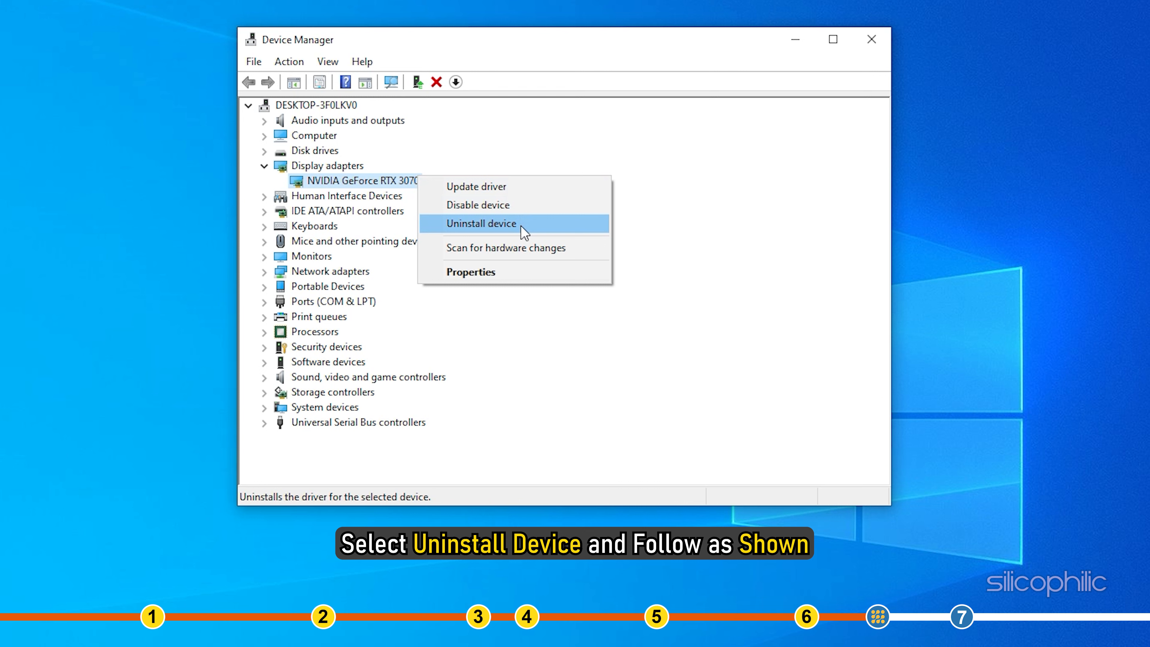
{"action": "left_click", "coordinate": [481, 223]}
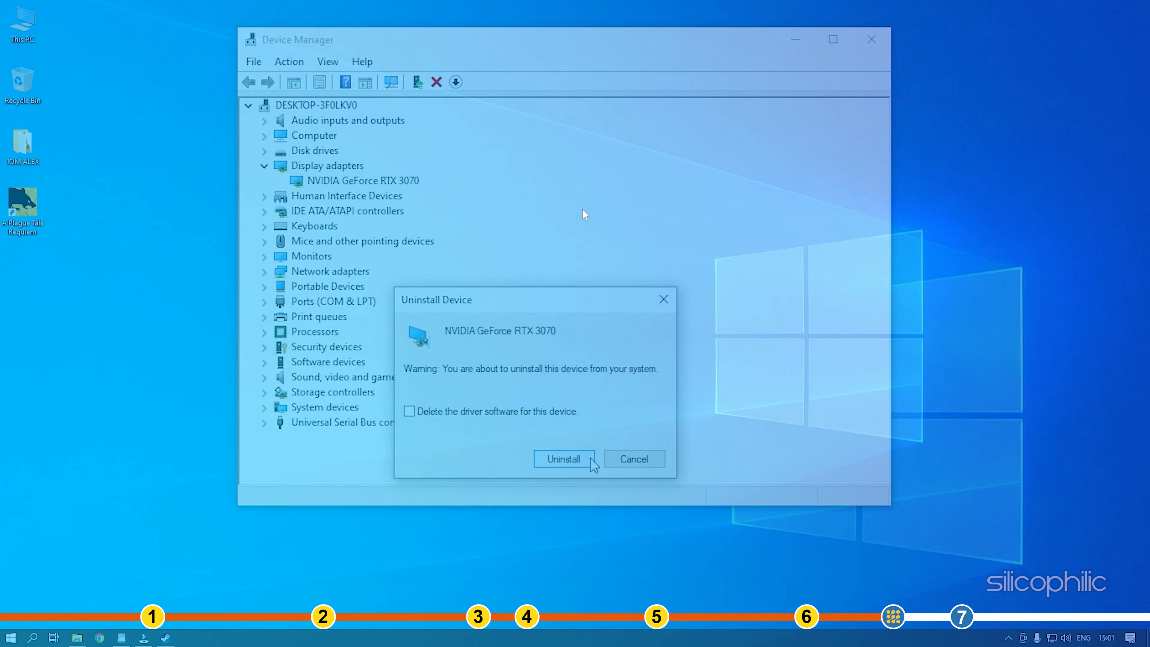
{"action": "left_click", "coordinate": [563, 458]}
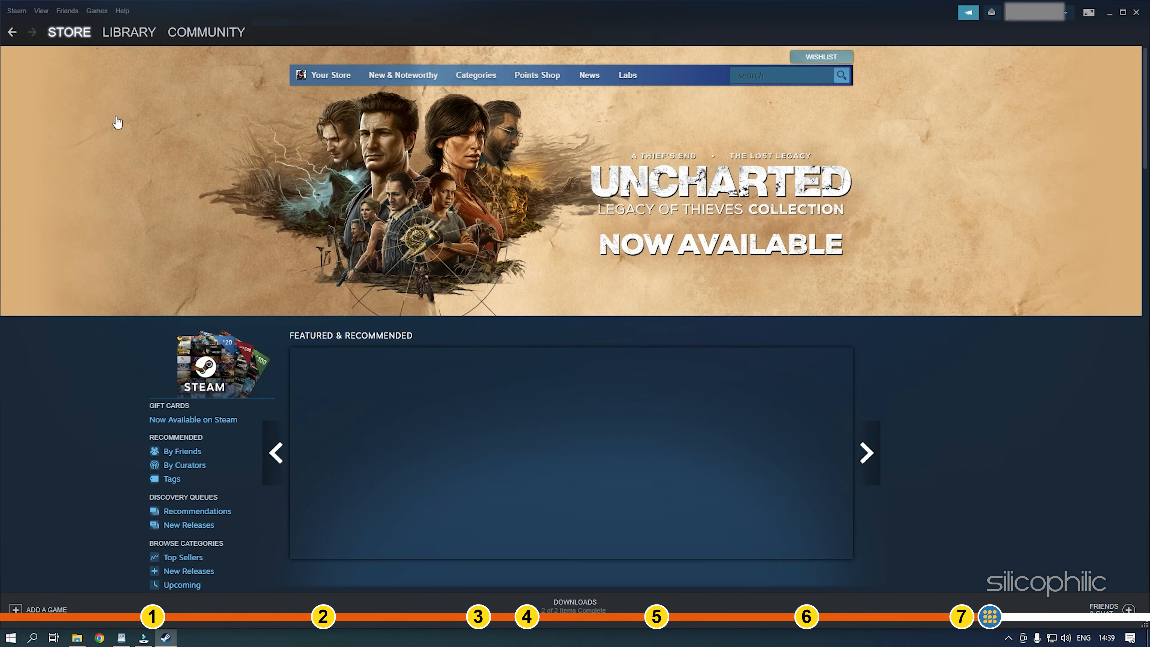
From the Steam library, bring up Properties for A Plague Tale: Requiem
{"action": "left_click", "coordinate": [130, 32]}
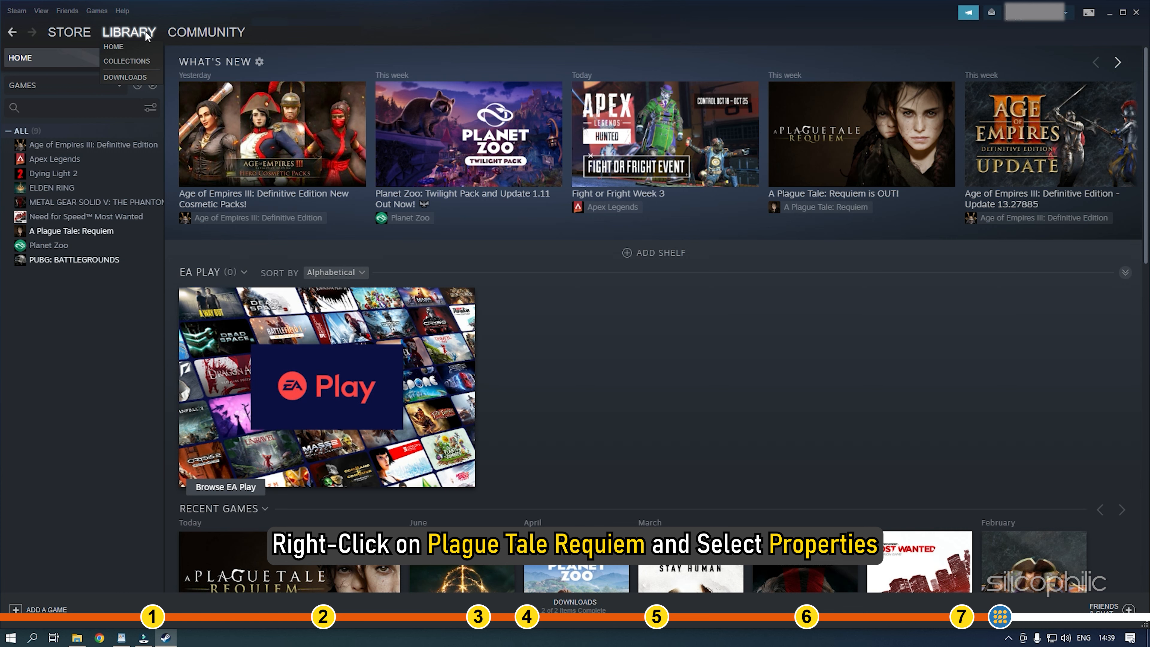
{"action": "left_click", "coordinate": [71, 230]}
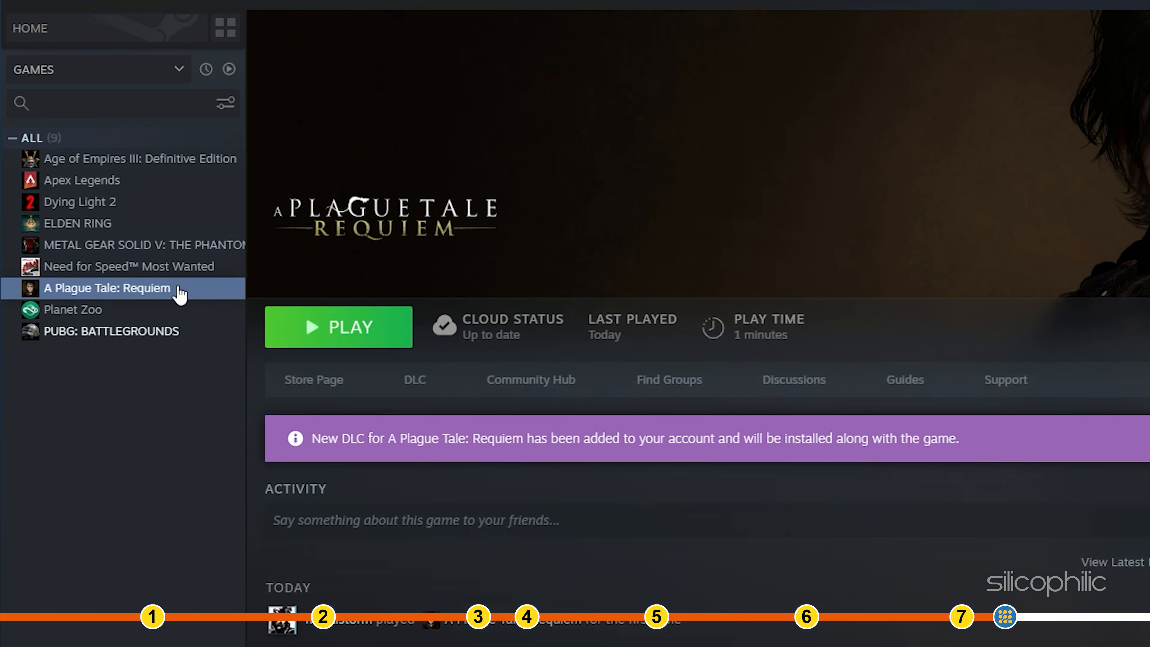
{"action": "right_click", "coordinate": [106, 288]}
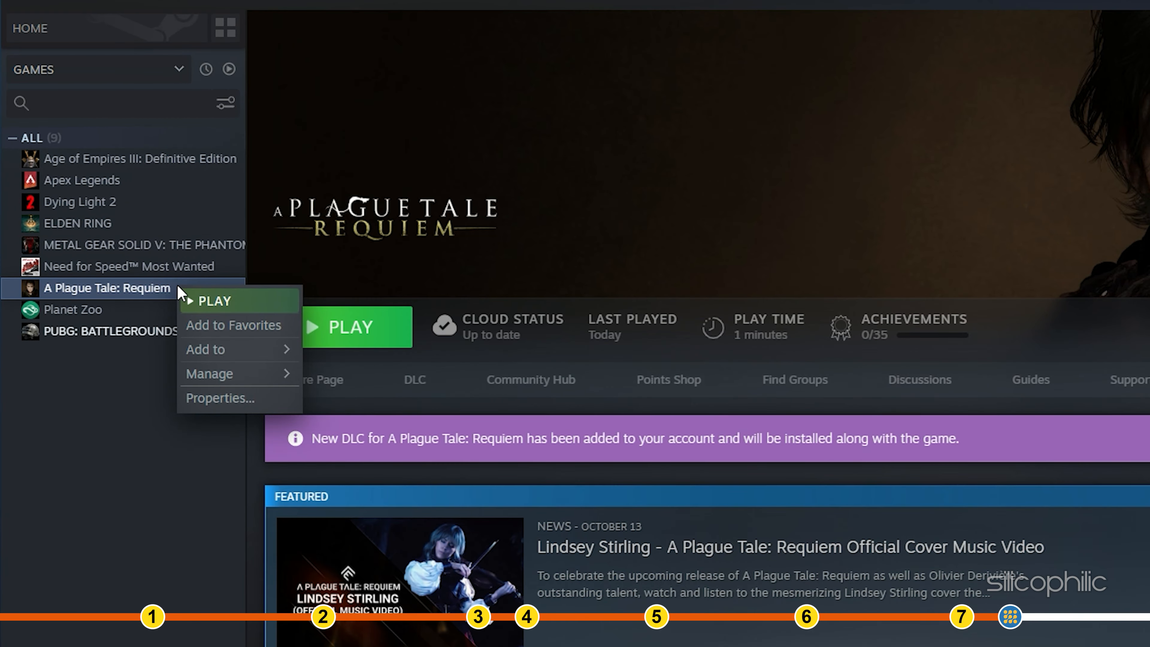
{"action": "mouse_move", "coordinate": [220, 399]}
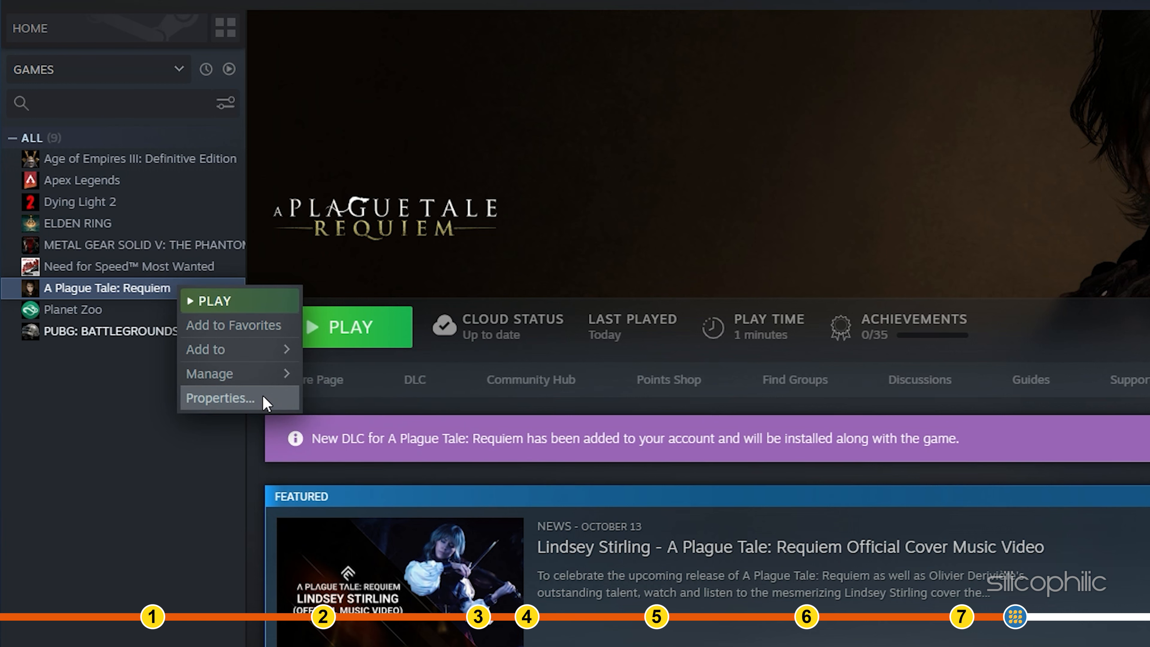
{"action": "left_click", "coordinate": [219, 399]}
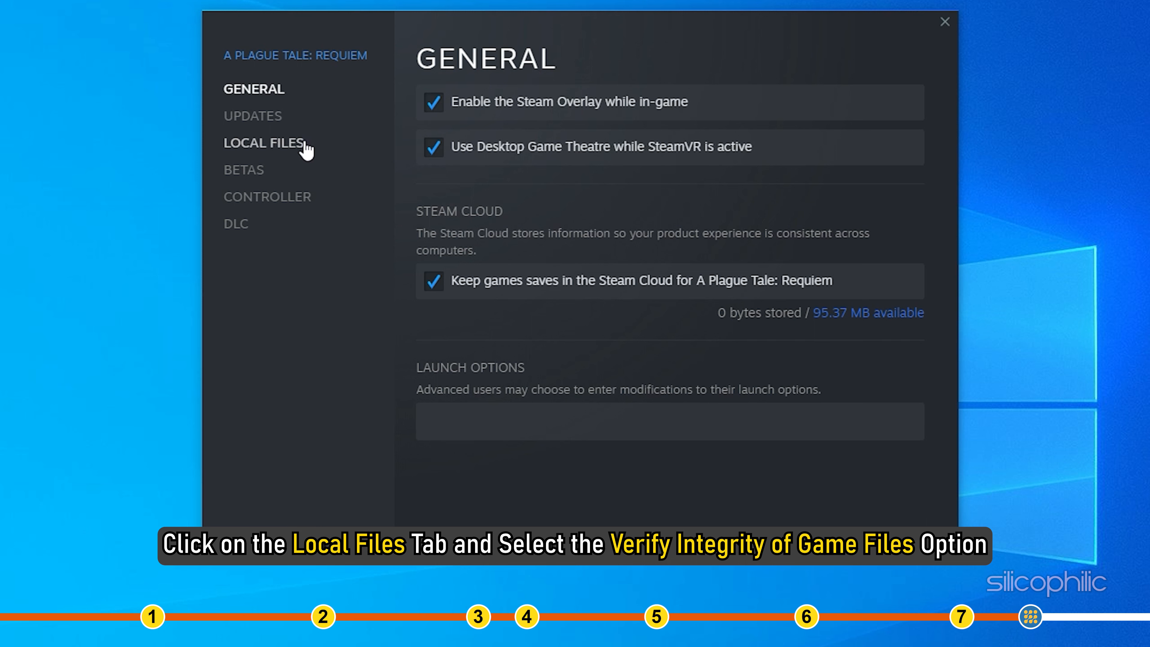
Start verifying the integrity of A Plague Tale: Requiem's game files from Local Files
{"action": "left_click", "coordinate": [262, 142]}
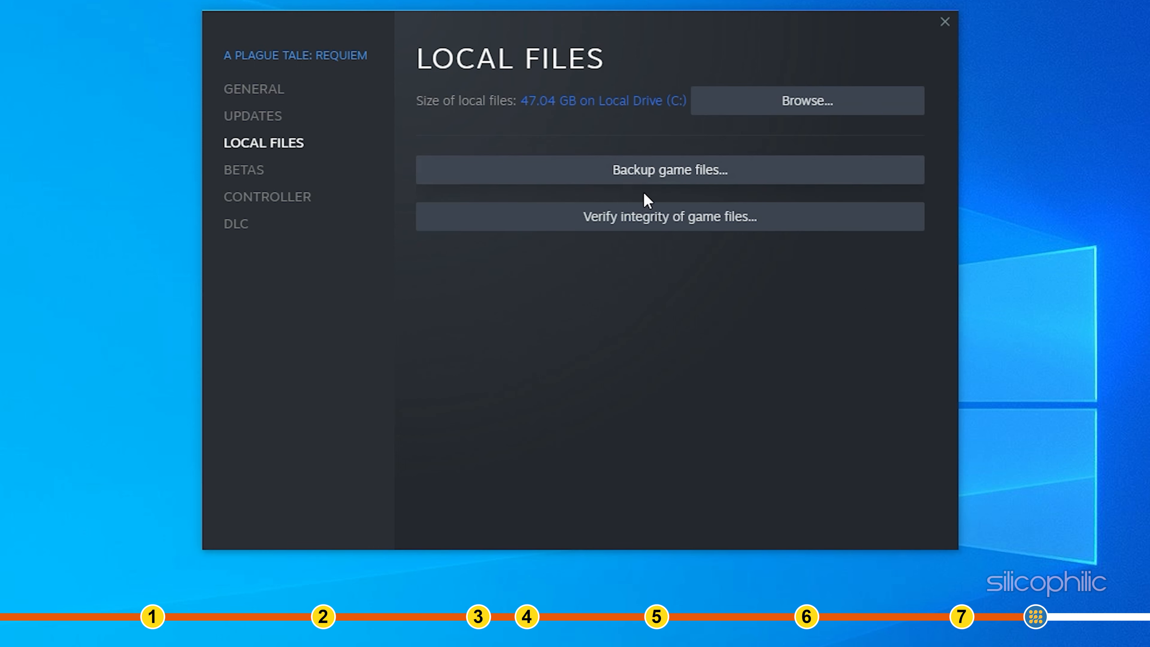
{"action": "mouse_move", "coordinate": [761, 219]}
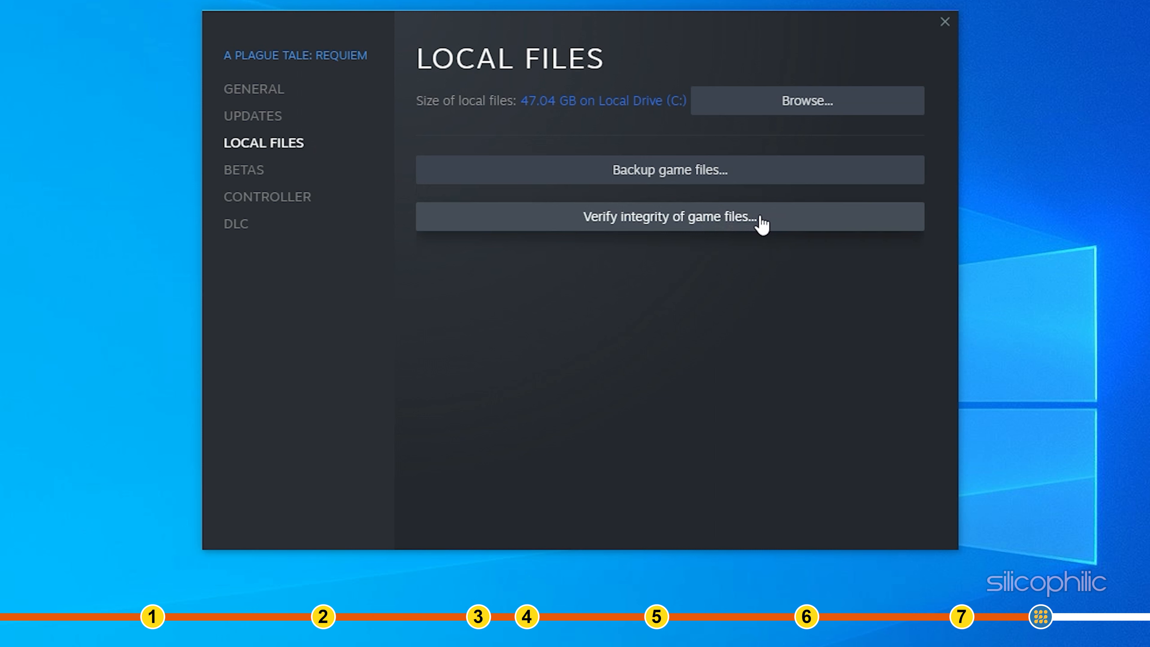
{"action": "left_click", "coordinate": [668, 216]}
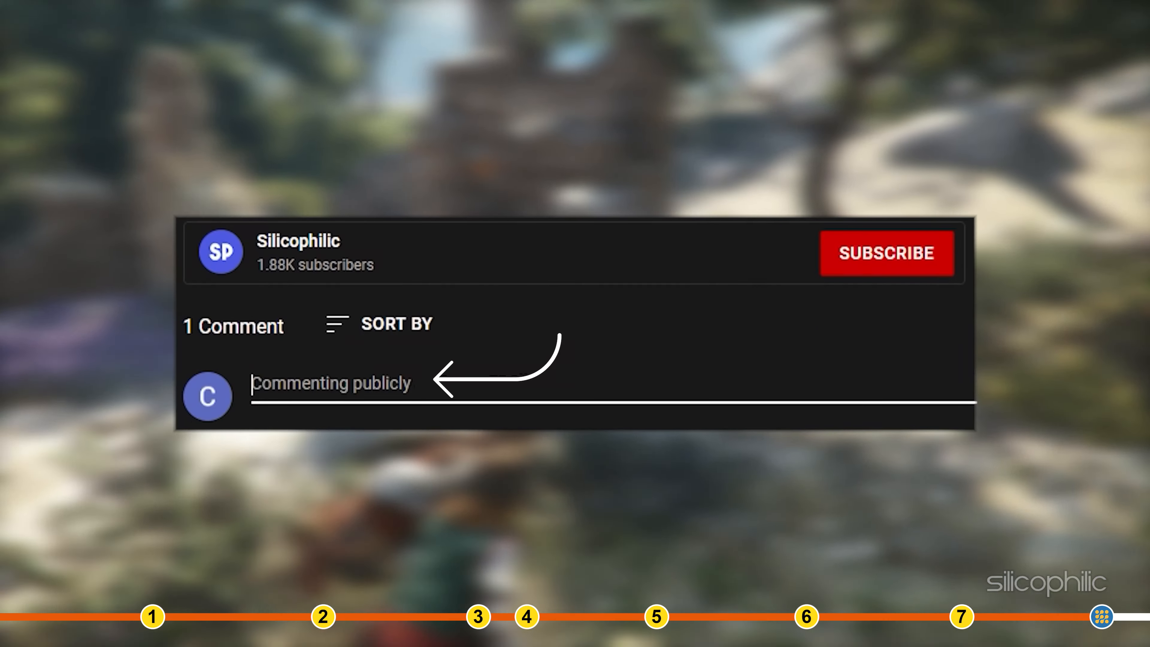
{"action": "type", "text": "Comment Down"}
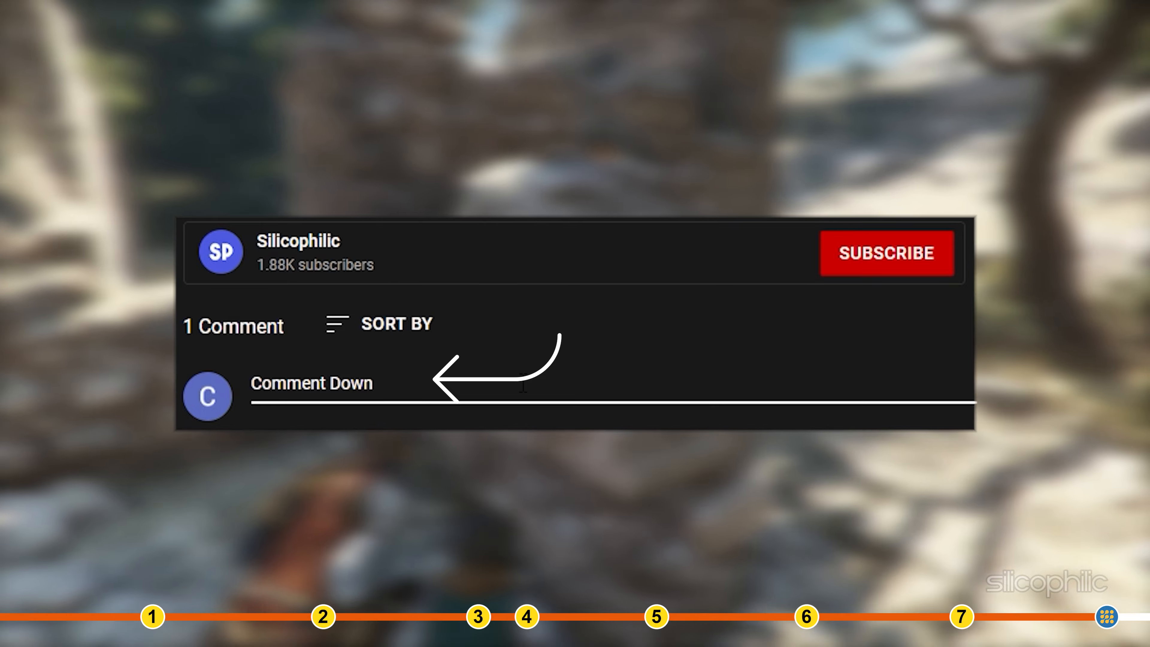
{"action": "type", "text": "Below"}
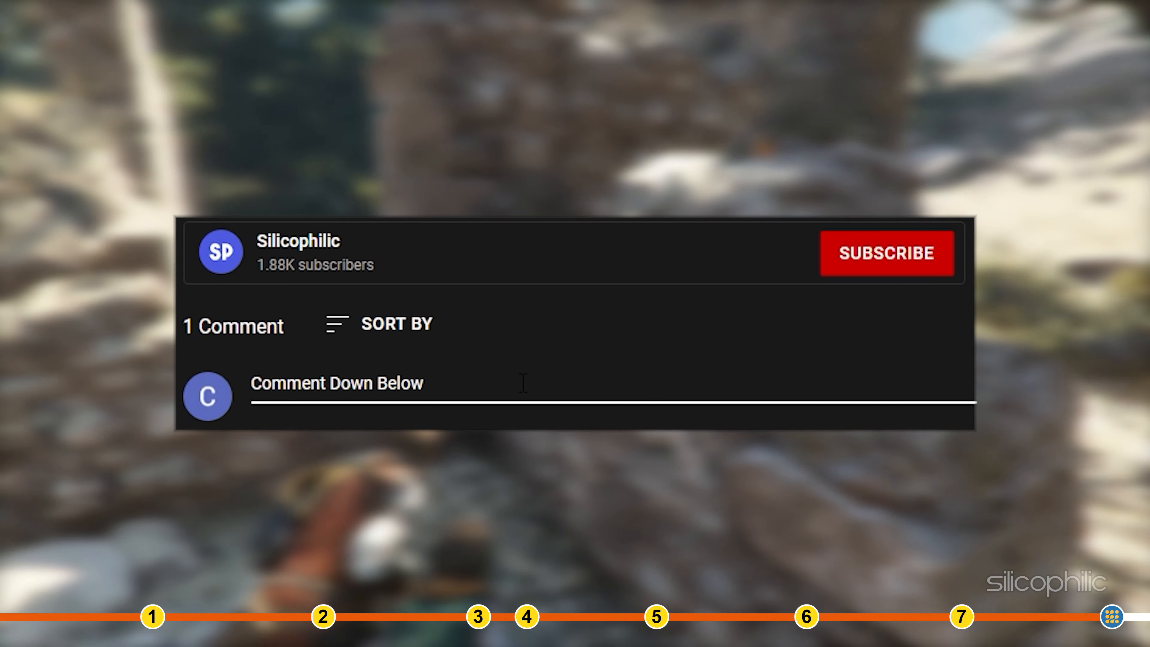